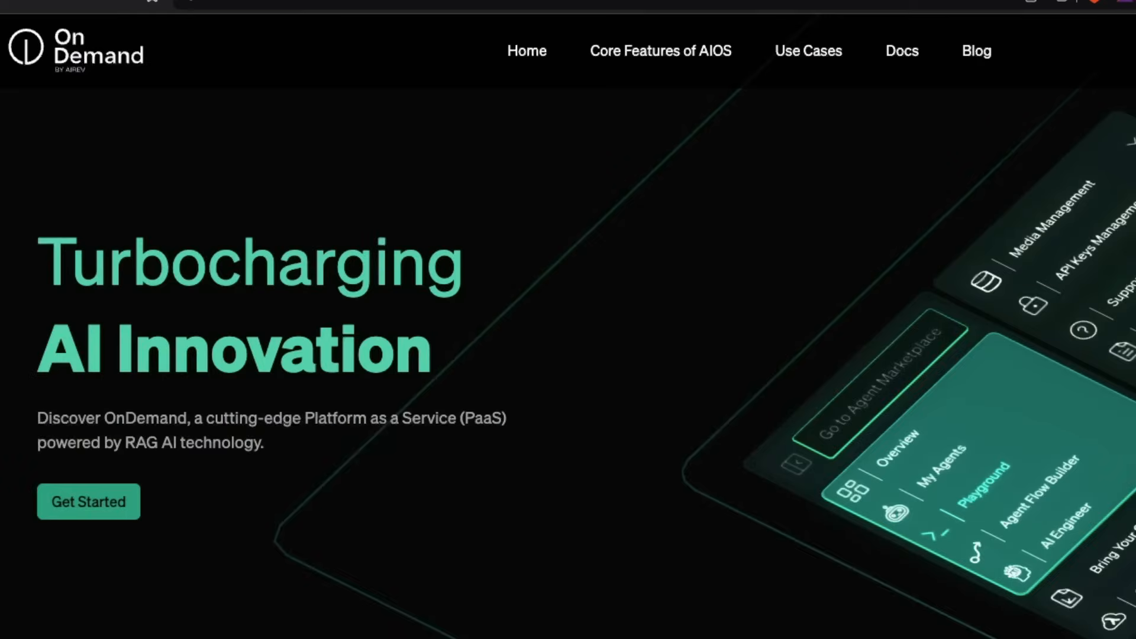
- Scroll the OnDemand homepage and choose Get Started to enter the platform
scroll(down, 3)
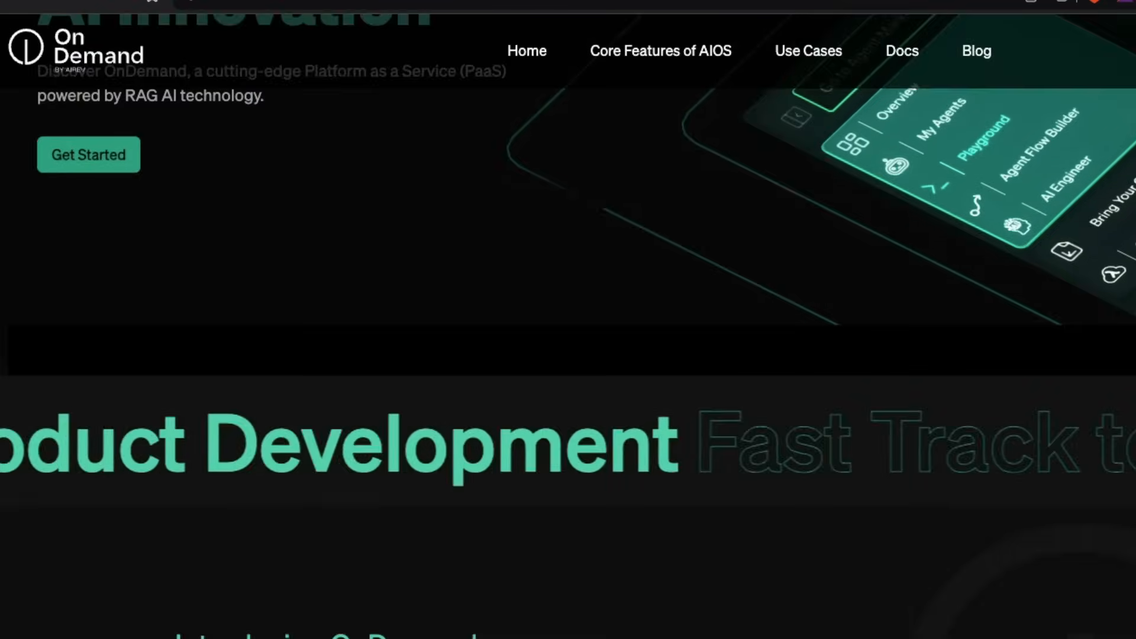
click(661, 50)
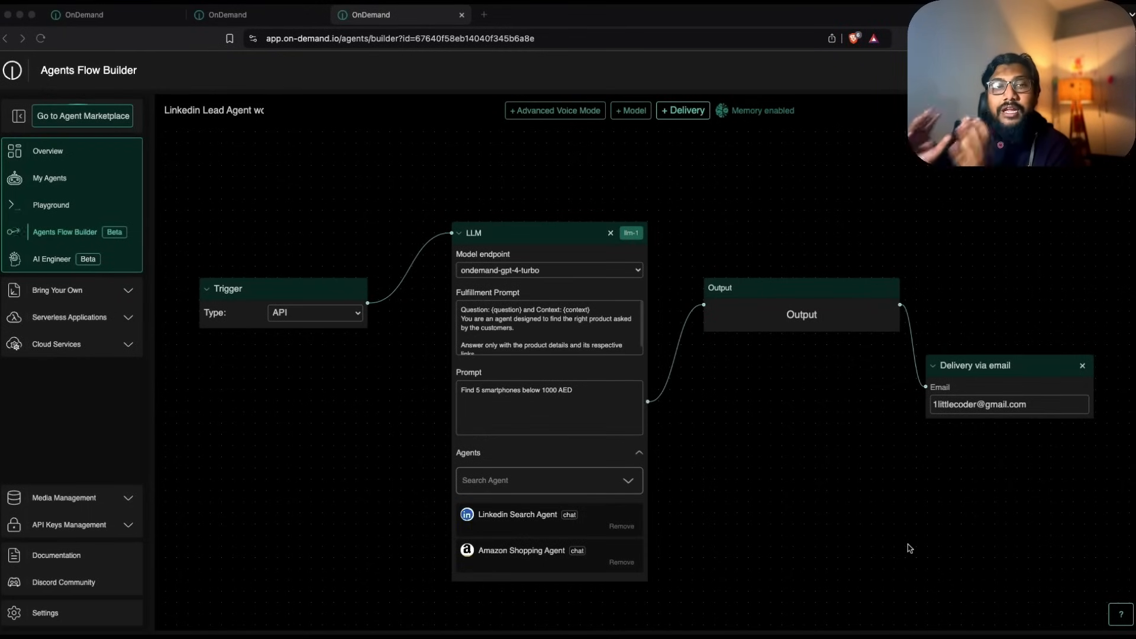
mouse_move(798, 437)
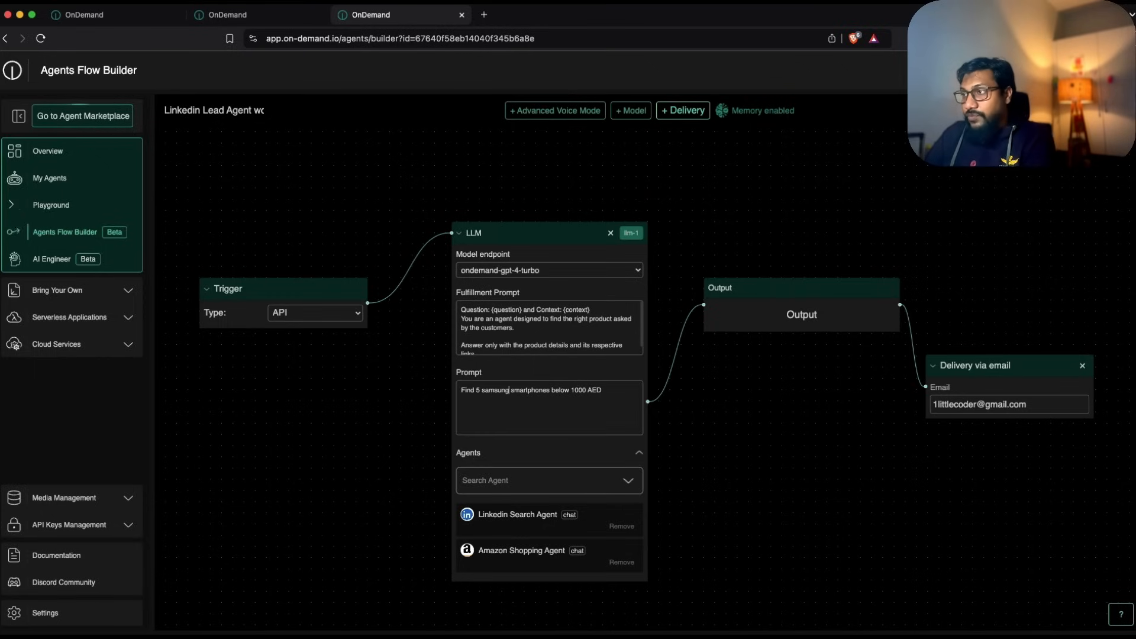
mouse_move(663, 428)
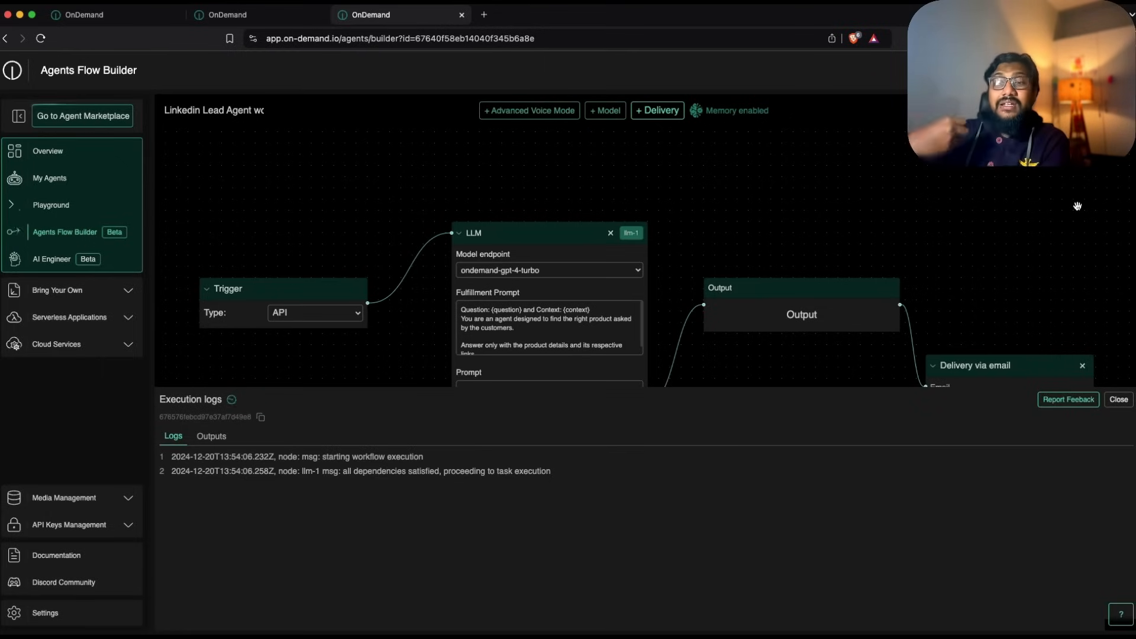
mouse_move(910, 255)
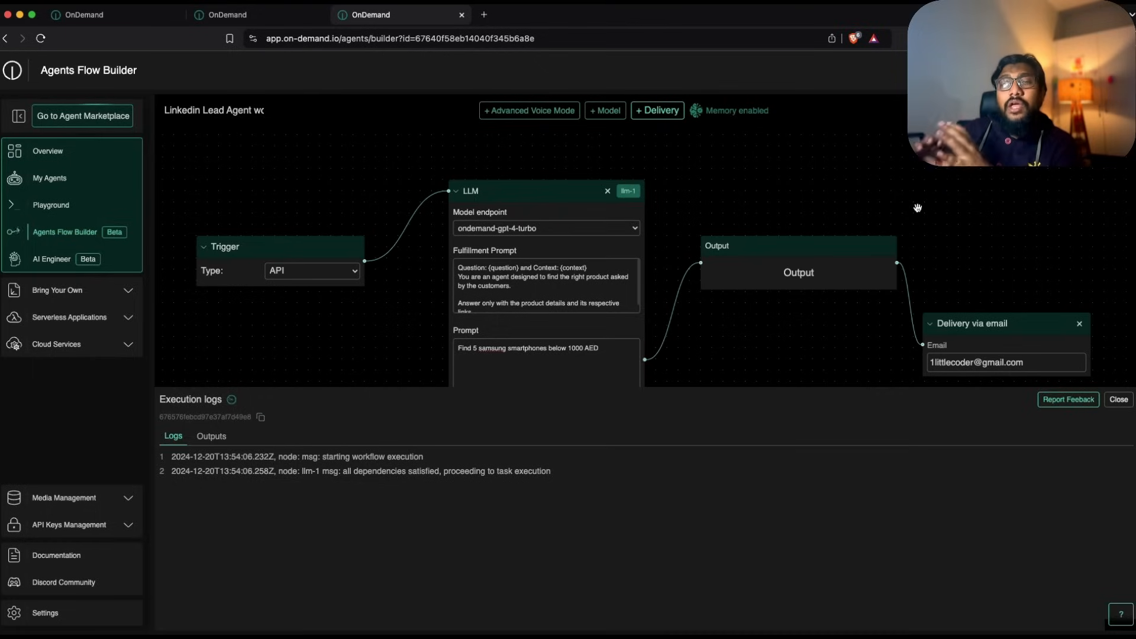
mouse_move(910, 205)
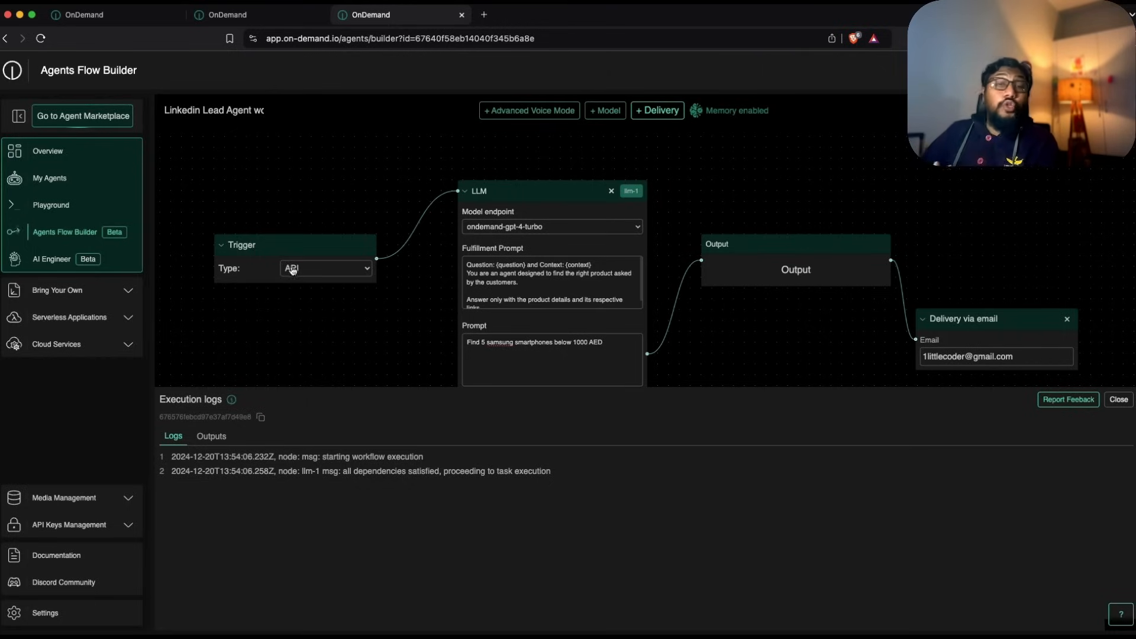
mouse_move(313, 281)
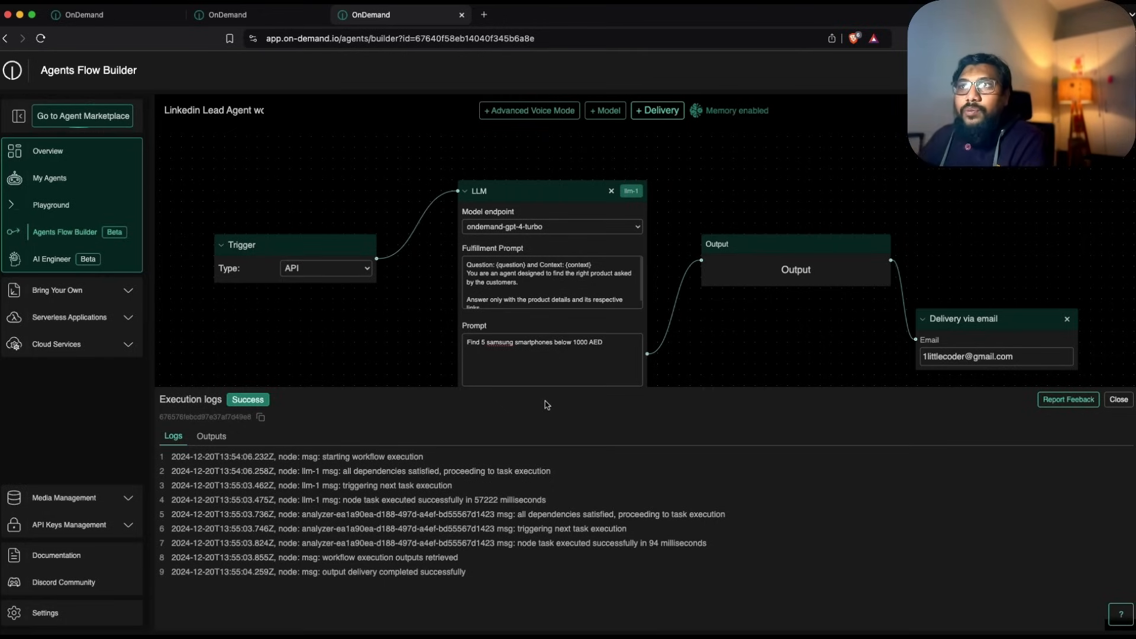
mouse_move(105, 128)
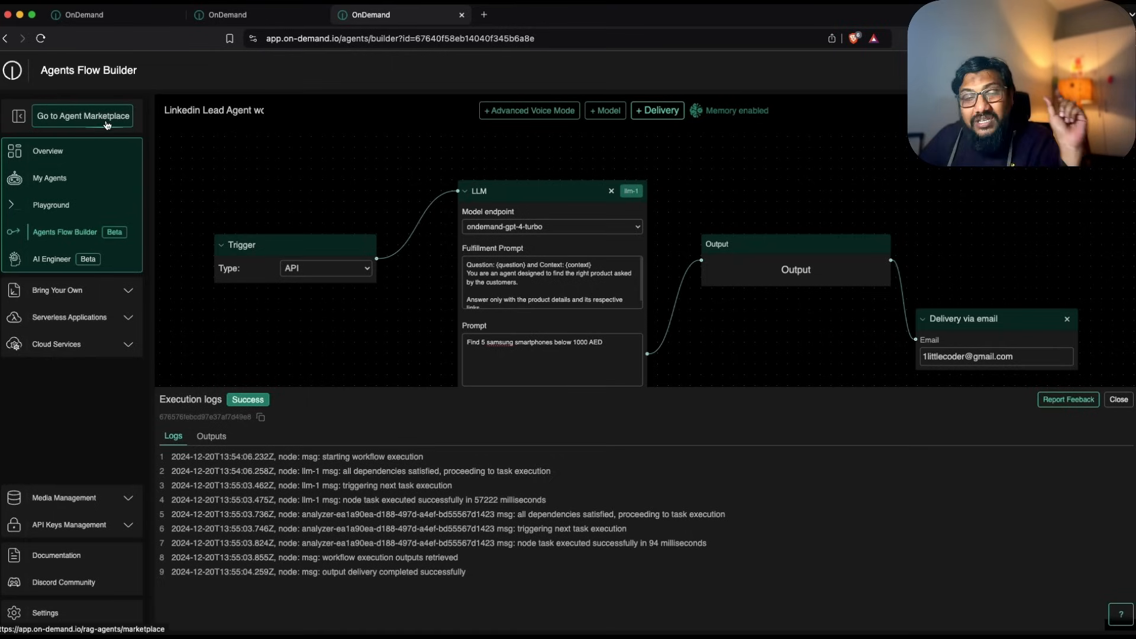
- Go to the Agent Marketplace
click(82, 116)
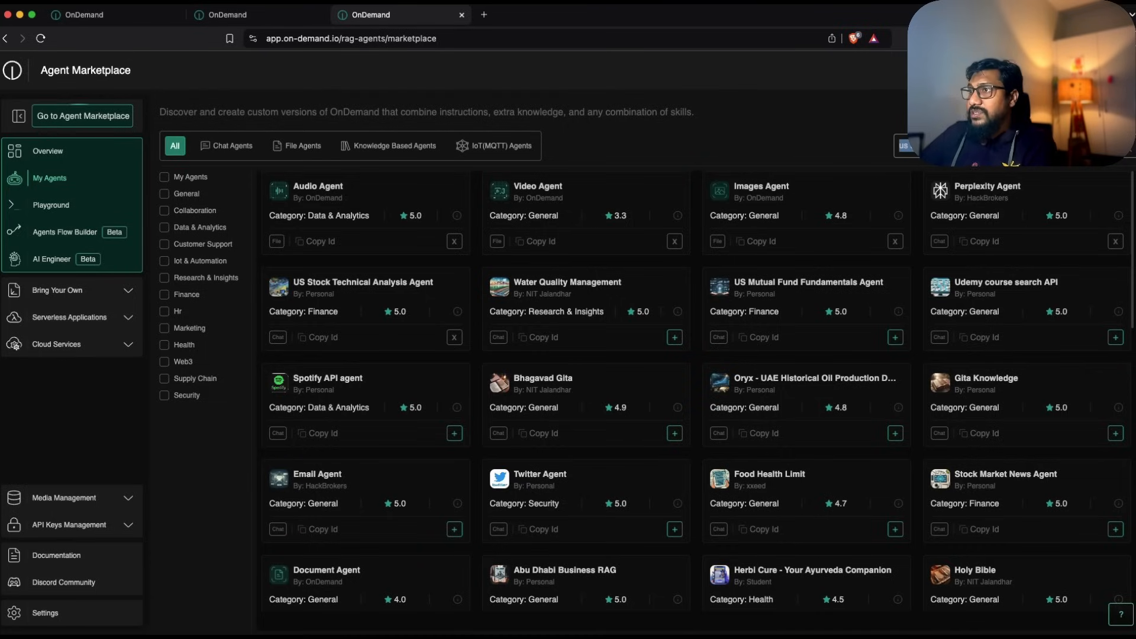
mouse_move(396, 304)
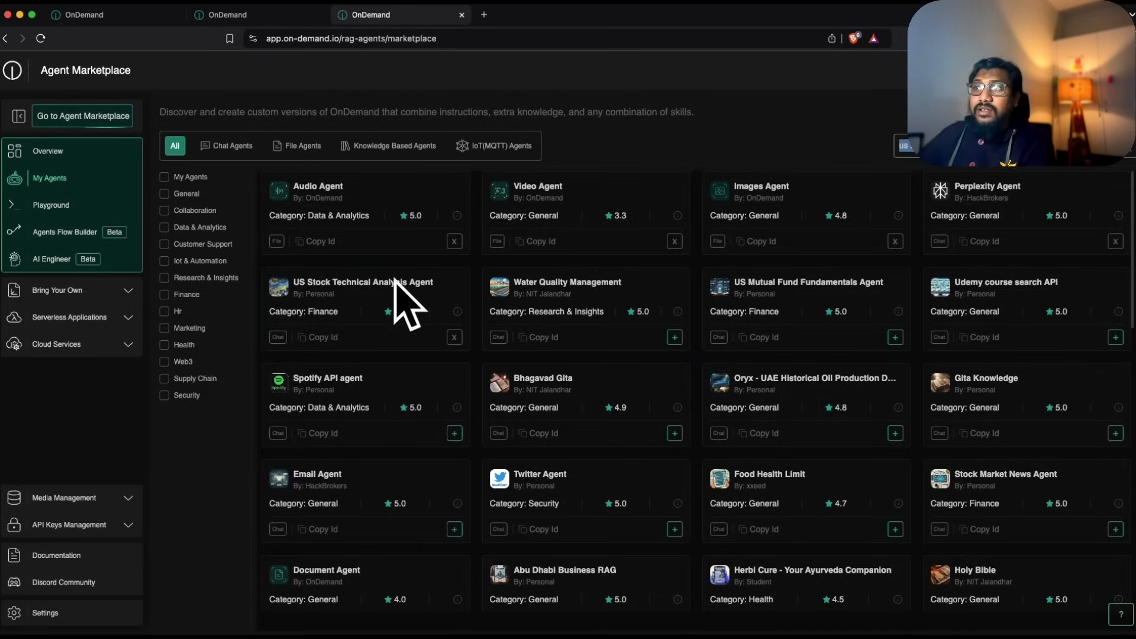
mouse_move(385, 307)
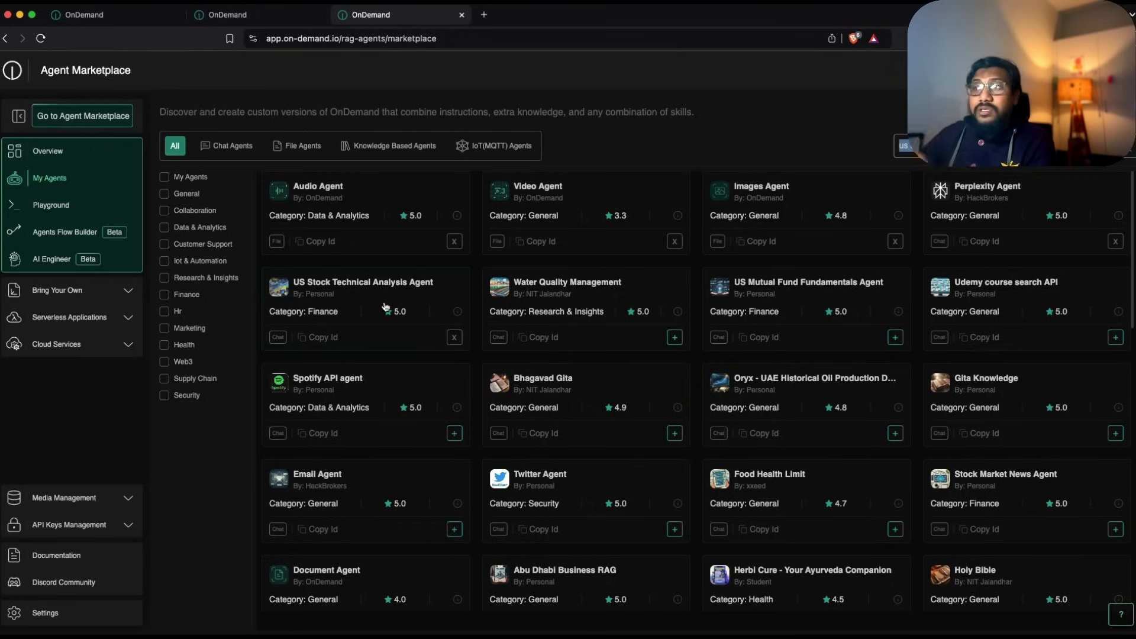
mouse_move(771, 171)
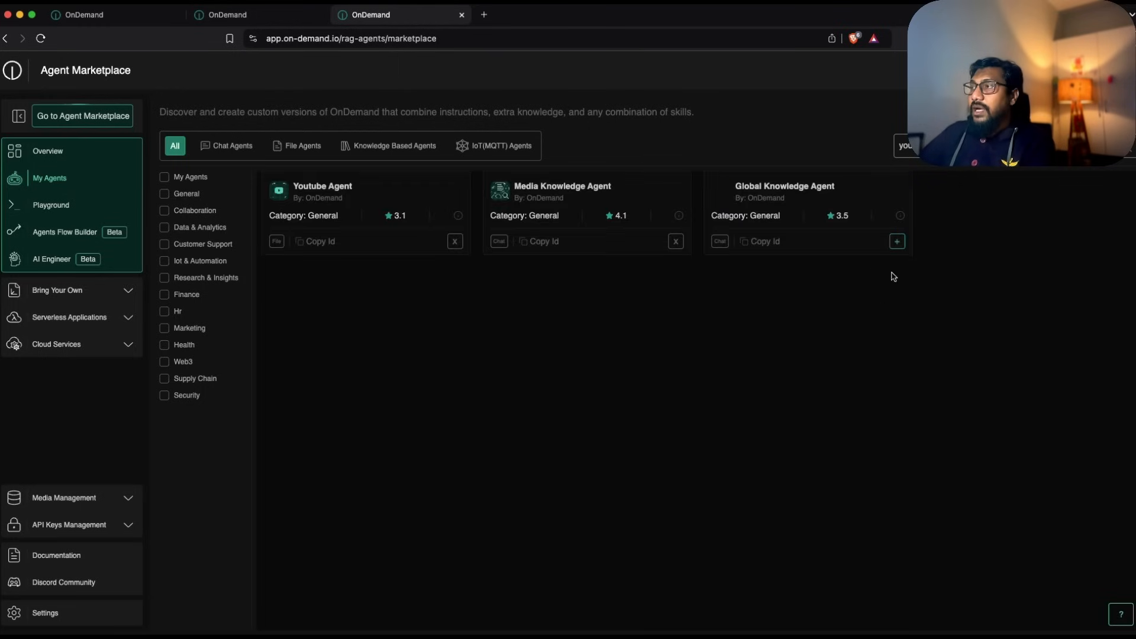
mouse_move(373, 274)
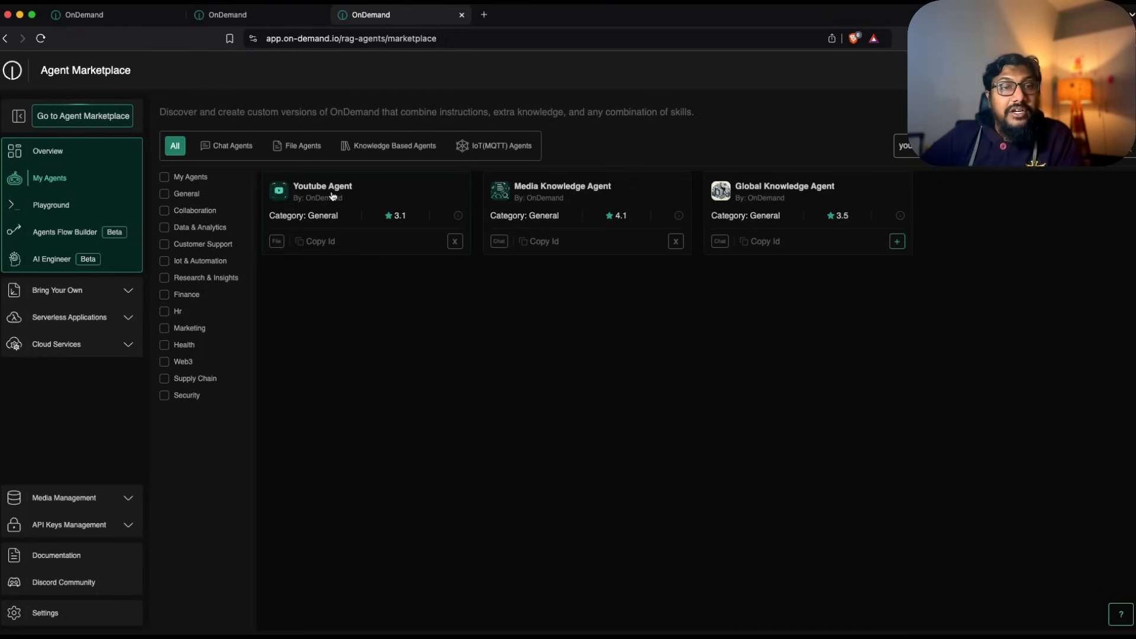
- View the Youtube Agent details and highlight its 6K+ conversations count
click(323, 189)
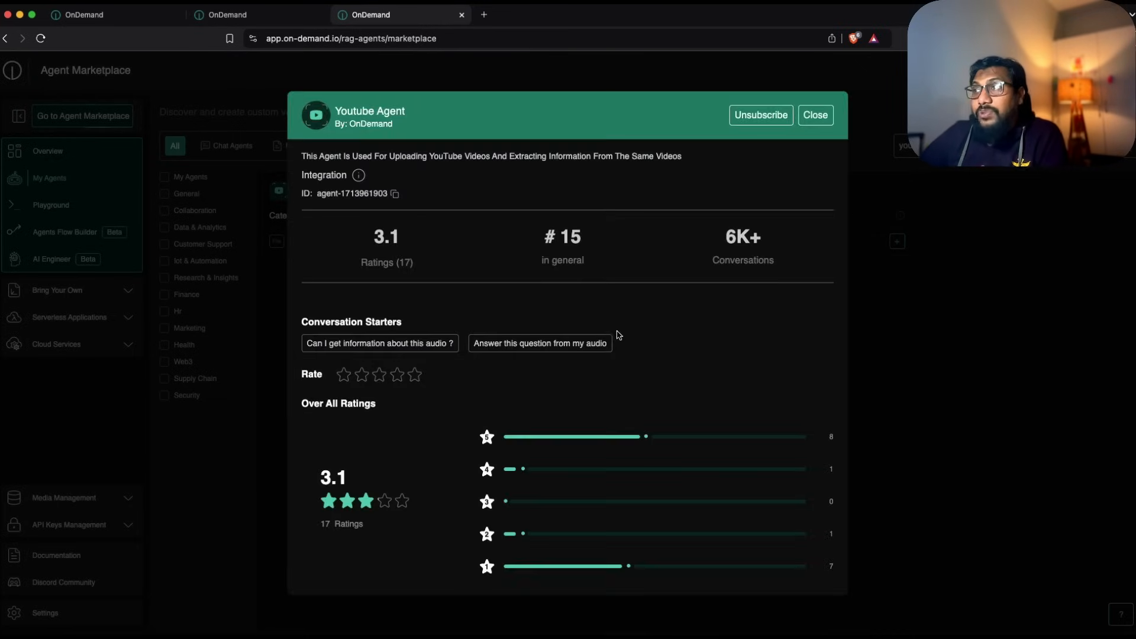
mouse_move(377, 247)
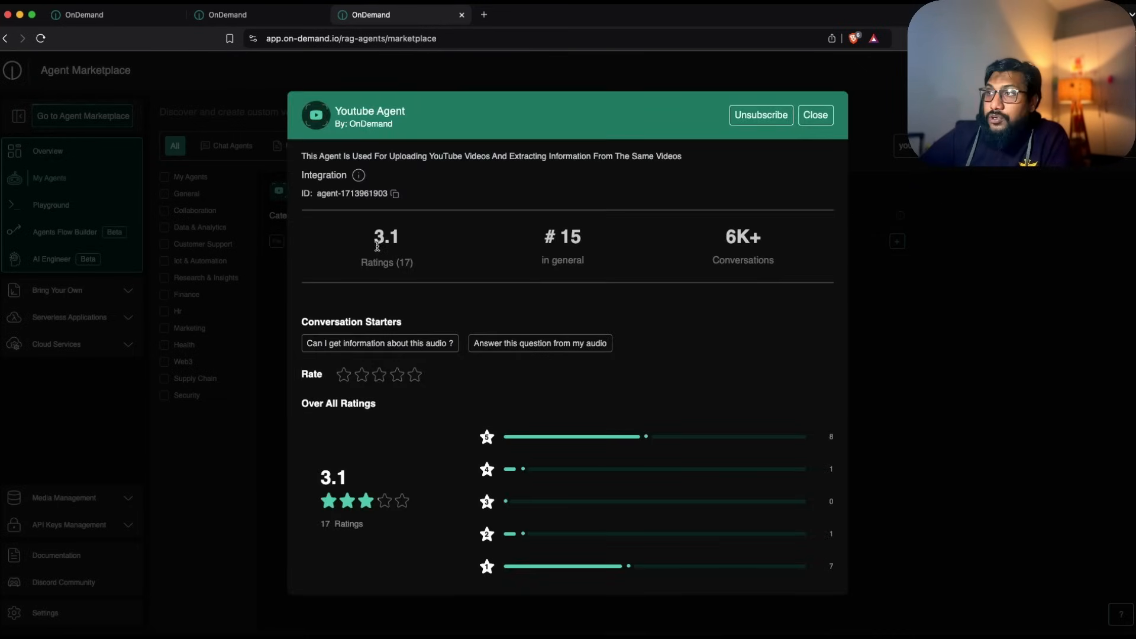
mouse_move(558, 242)
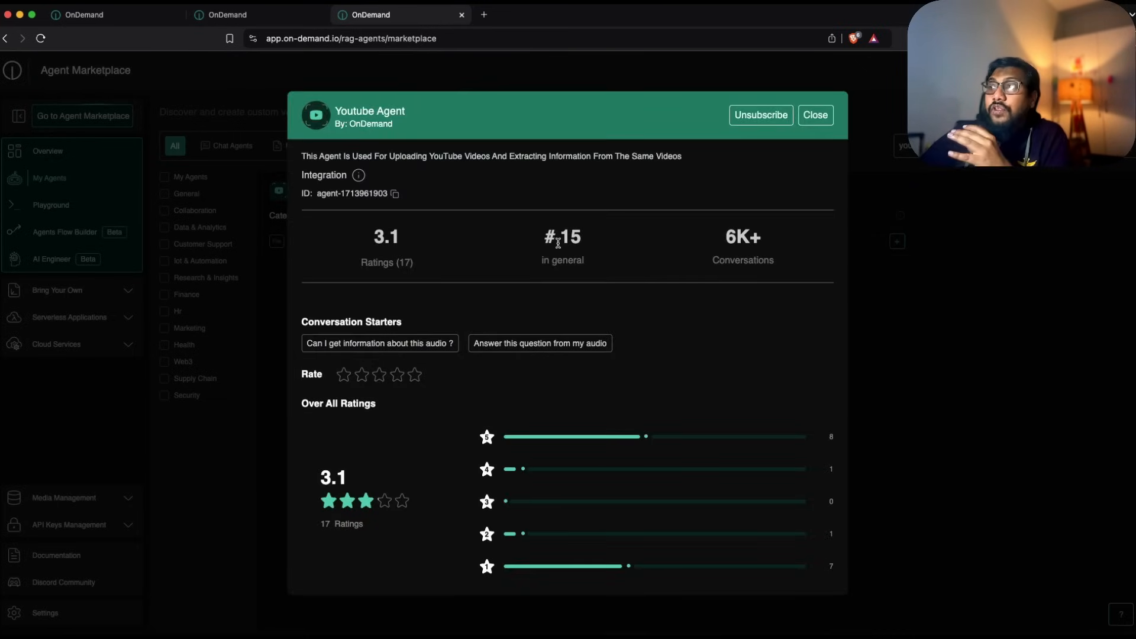
mouse_move(718, 242)
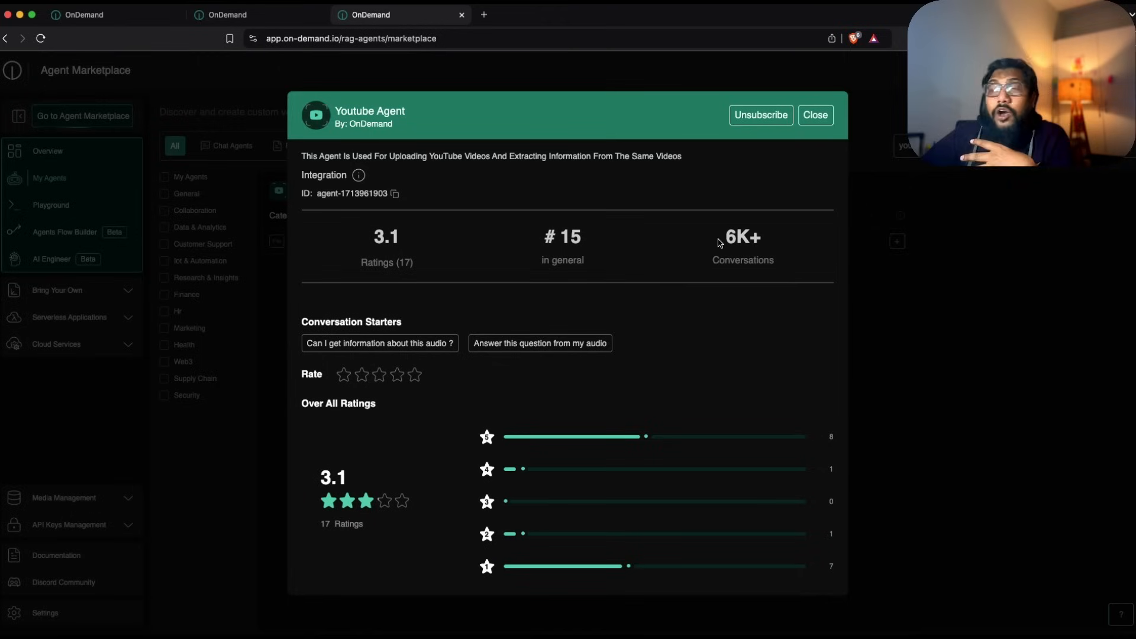
double_click(742, 237)
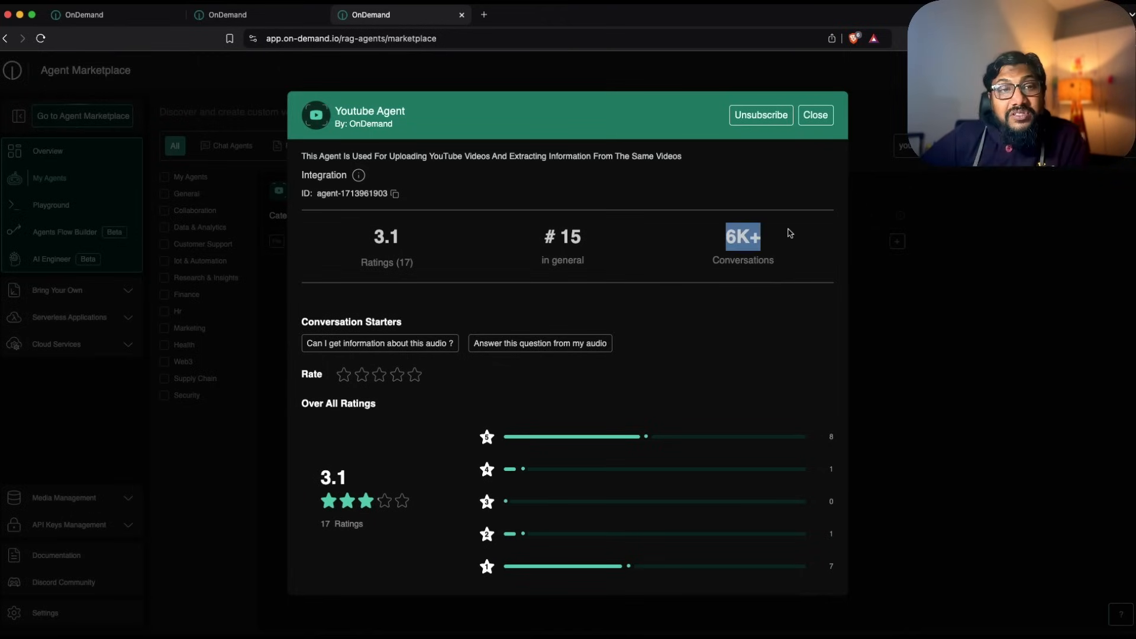
mouse_move(740, 324)
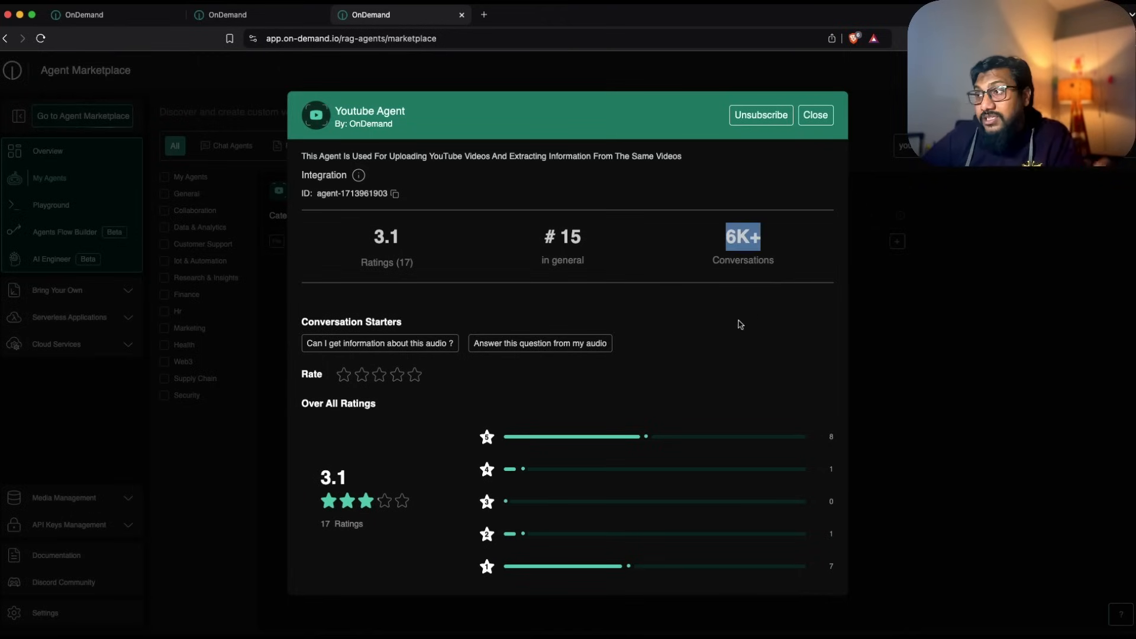
mouse_move(695, 342)
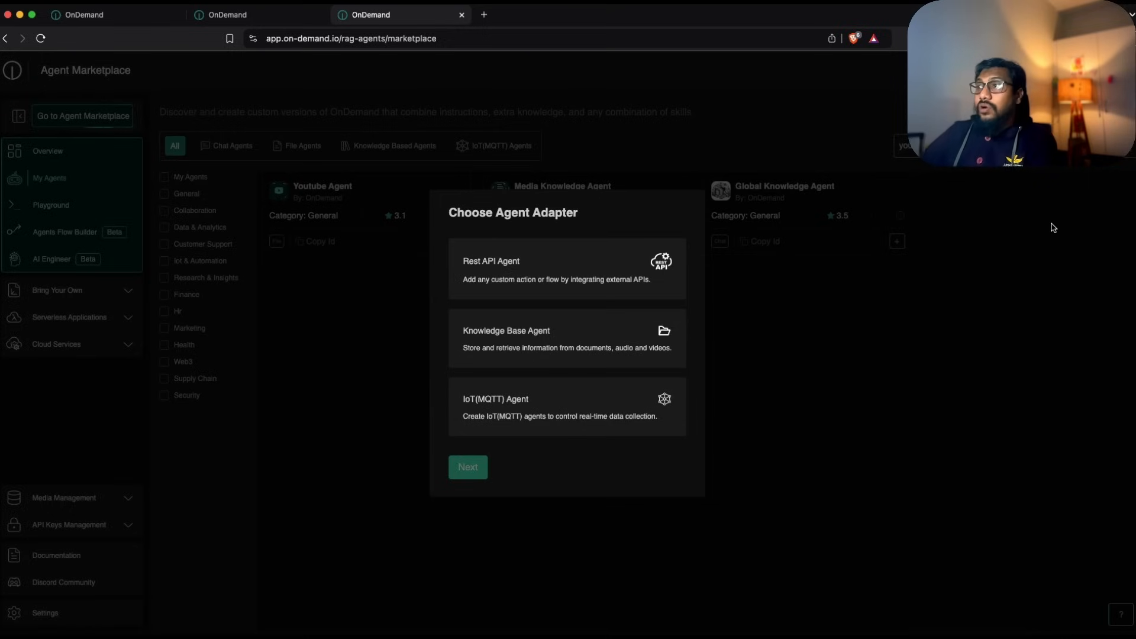
mouse_move(1032, 240)
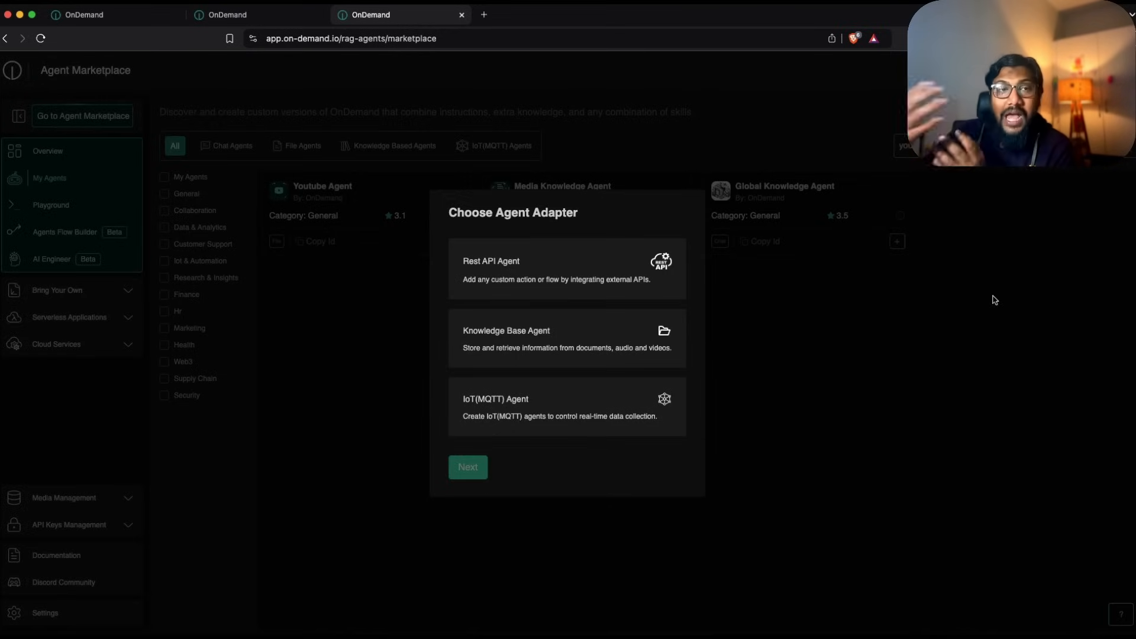
mouse_move(884, 343)
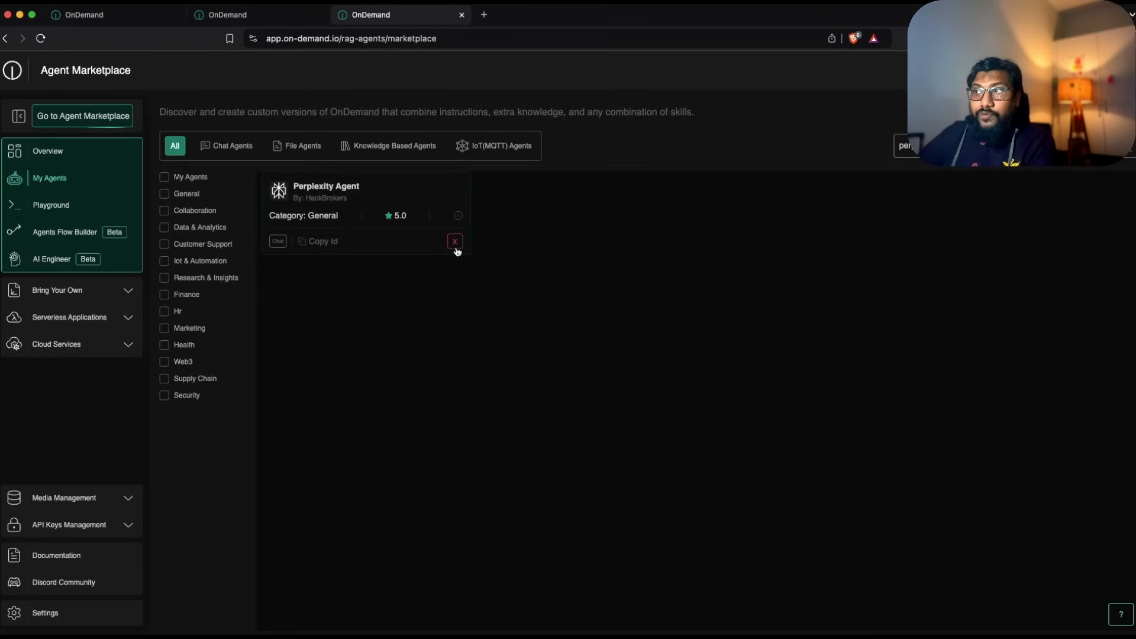
- Close the Youtube Agent details popup
click(247, 14)
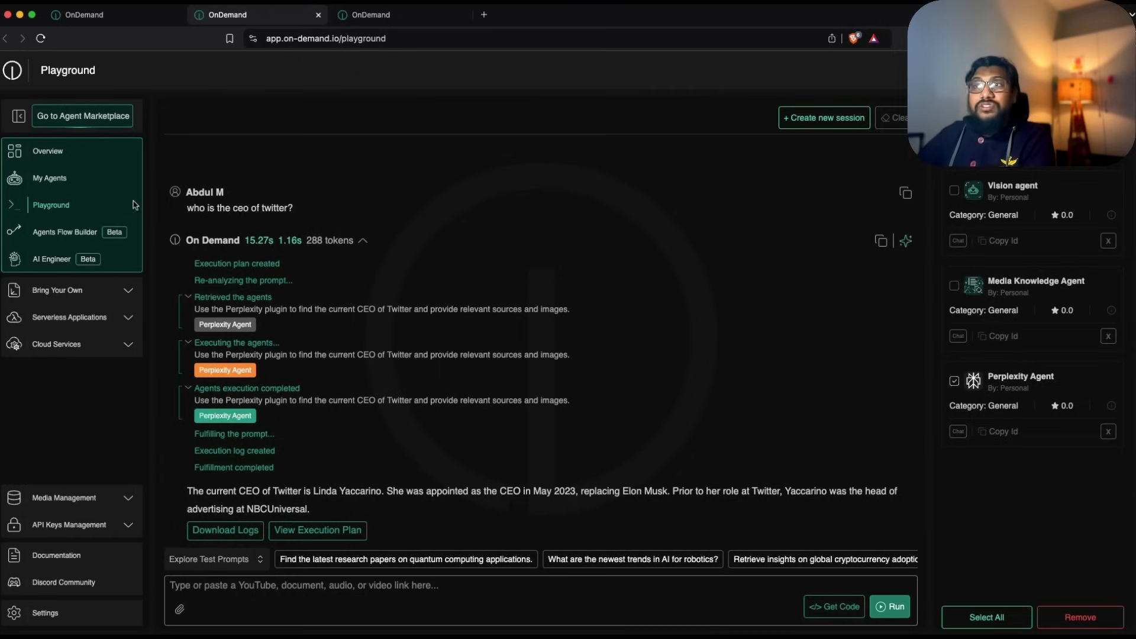
mouse_move(1087, 205)
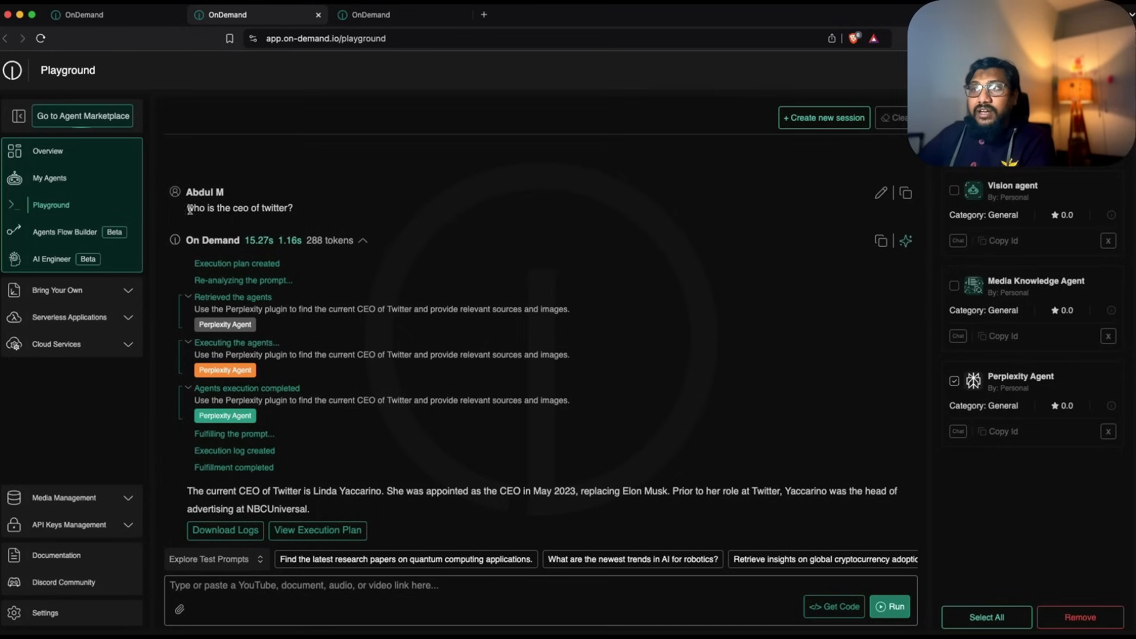
mouse_move(320, 214)
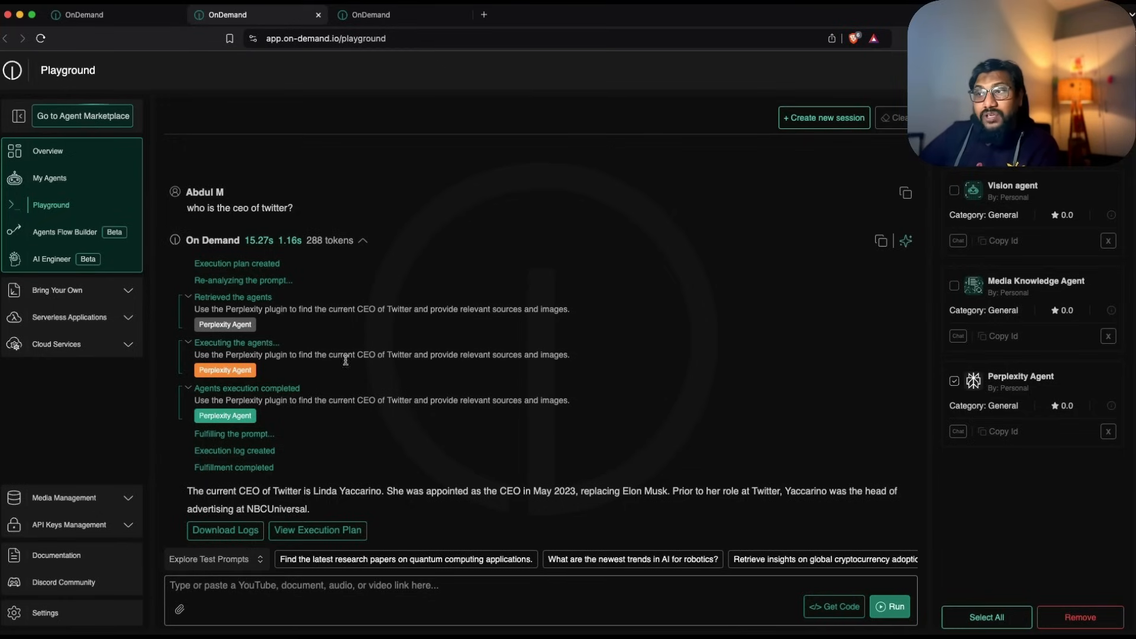
mouse_move(188, 490)
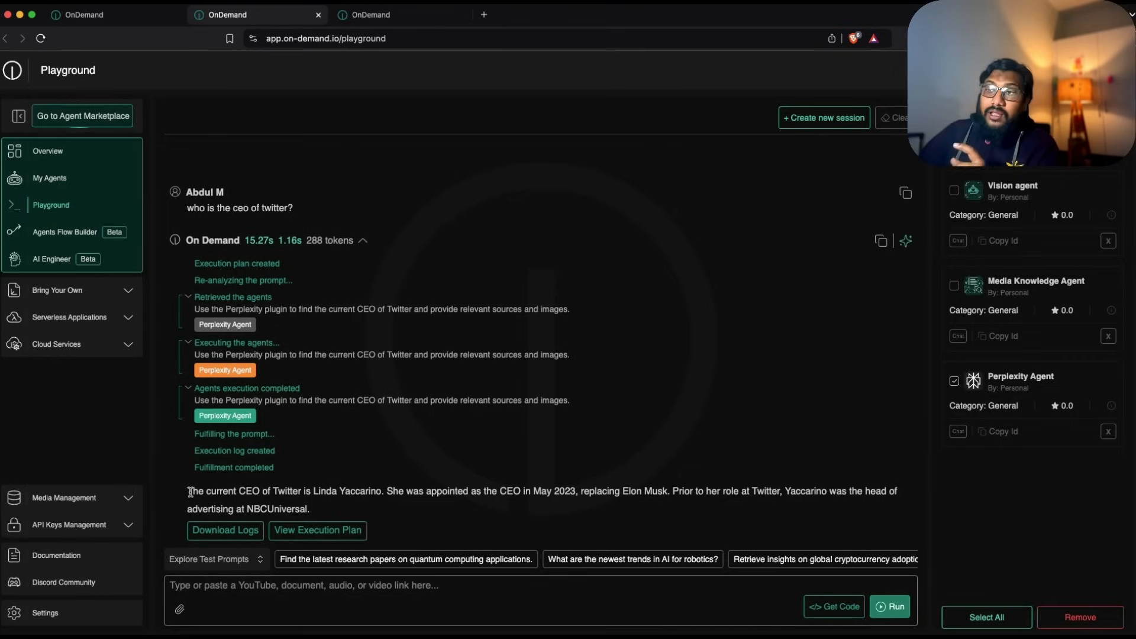
drag(188, 491, 395, 491)
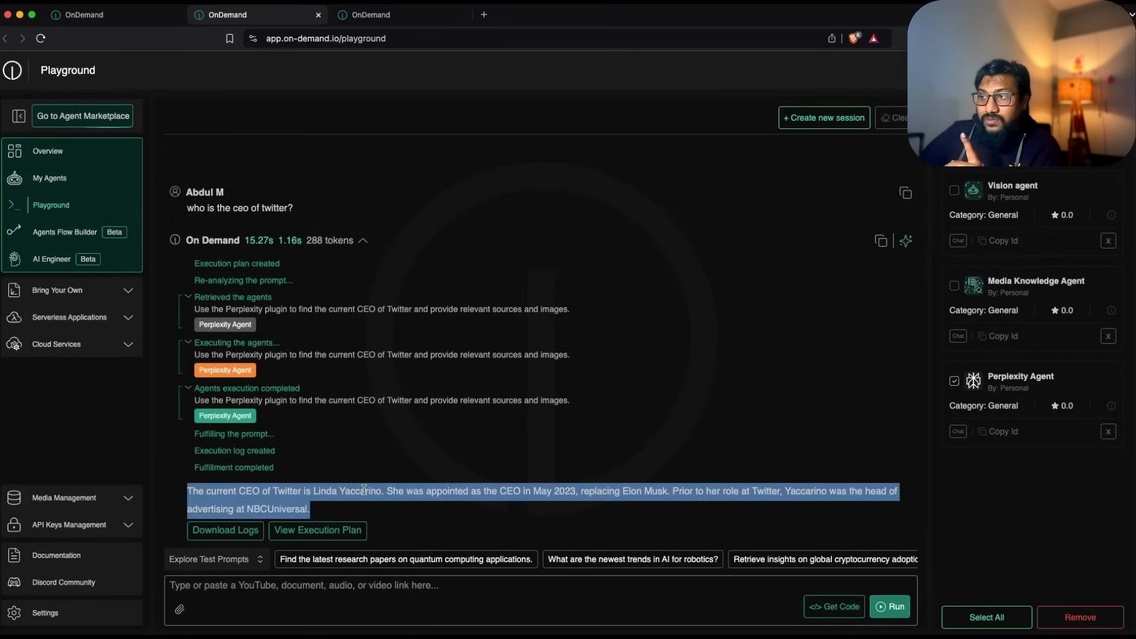
double_click(358, 491)
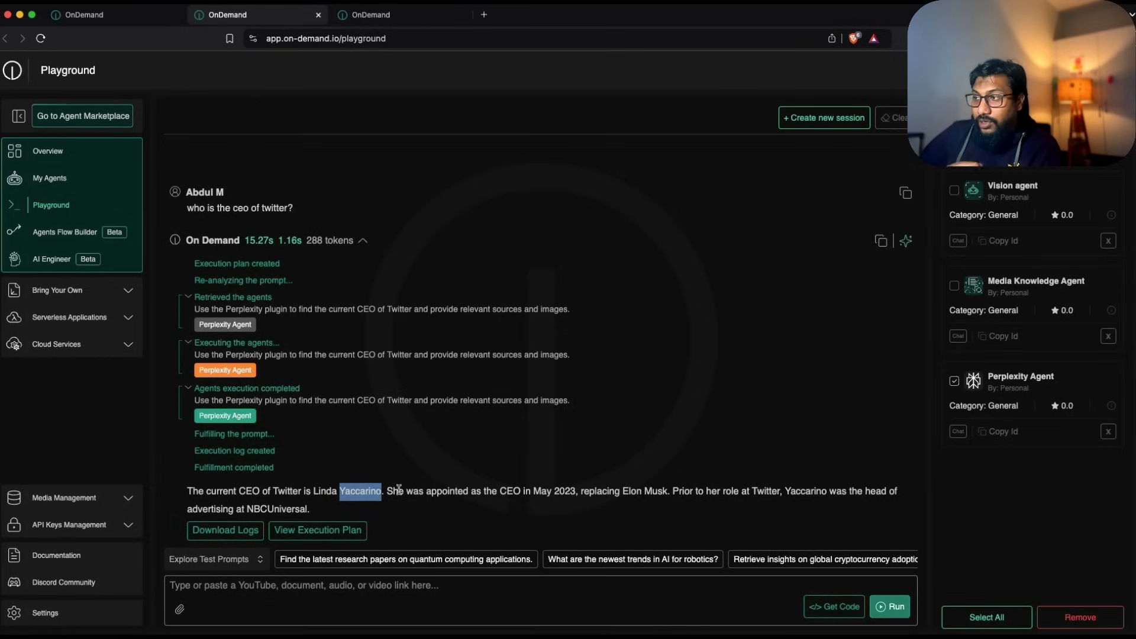
mouse_move(404, 488)
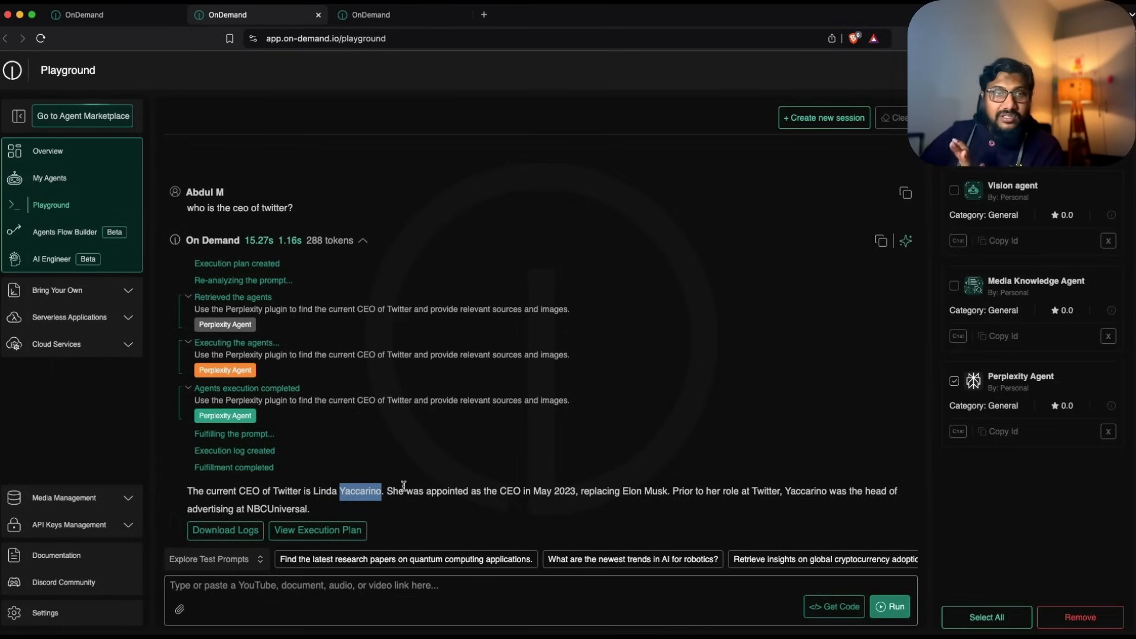
mouse_move(458, 494)
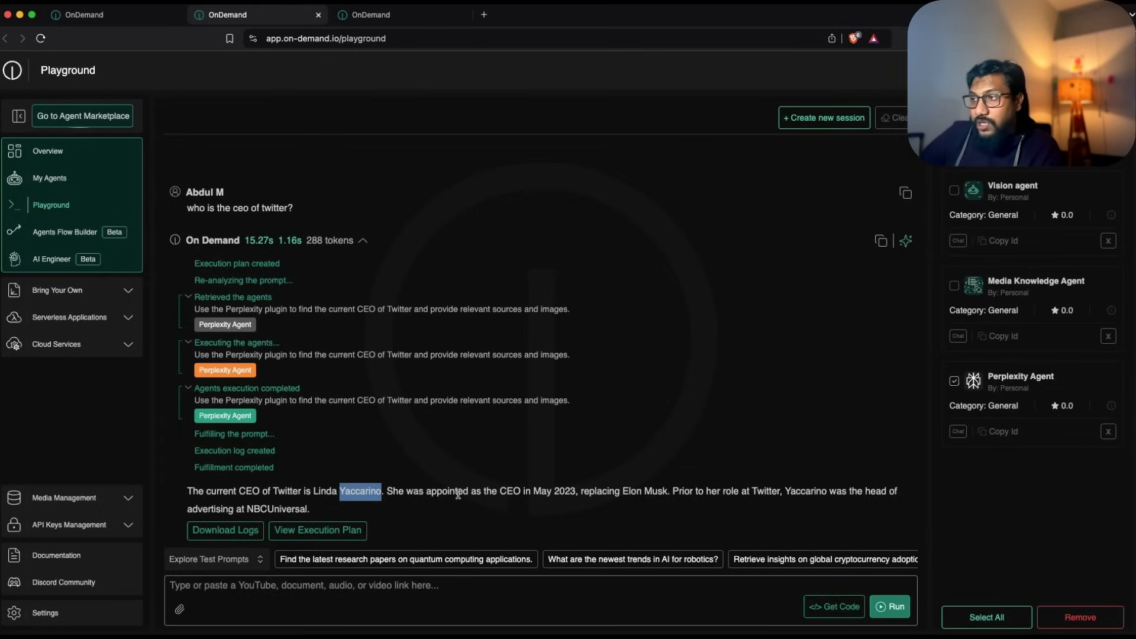
mouse_move(566, 503)
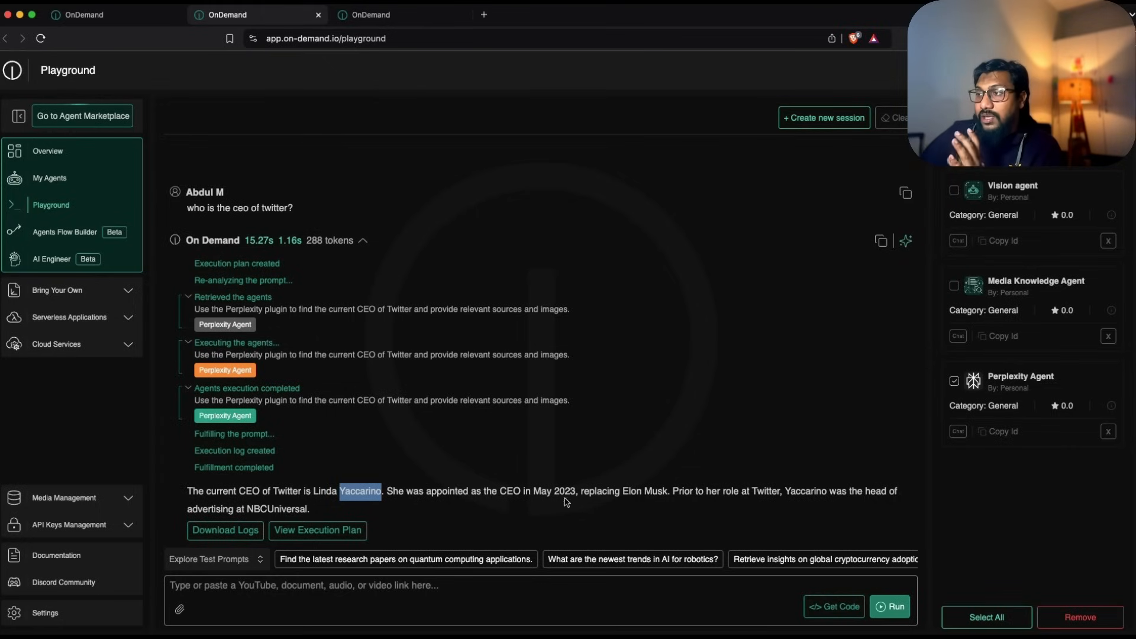
mouse_move(667, 497)
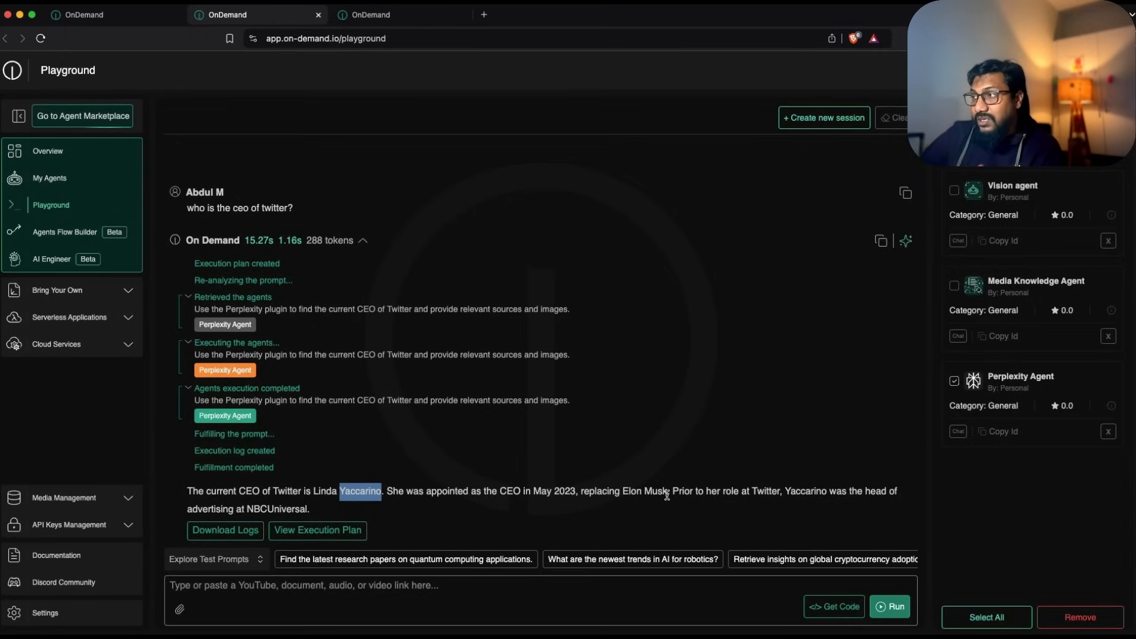
mouse_move(531, 470)
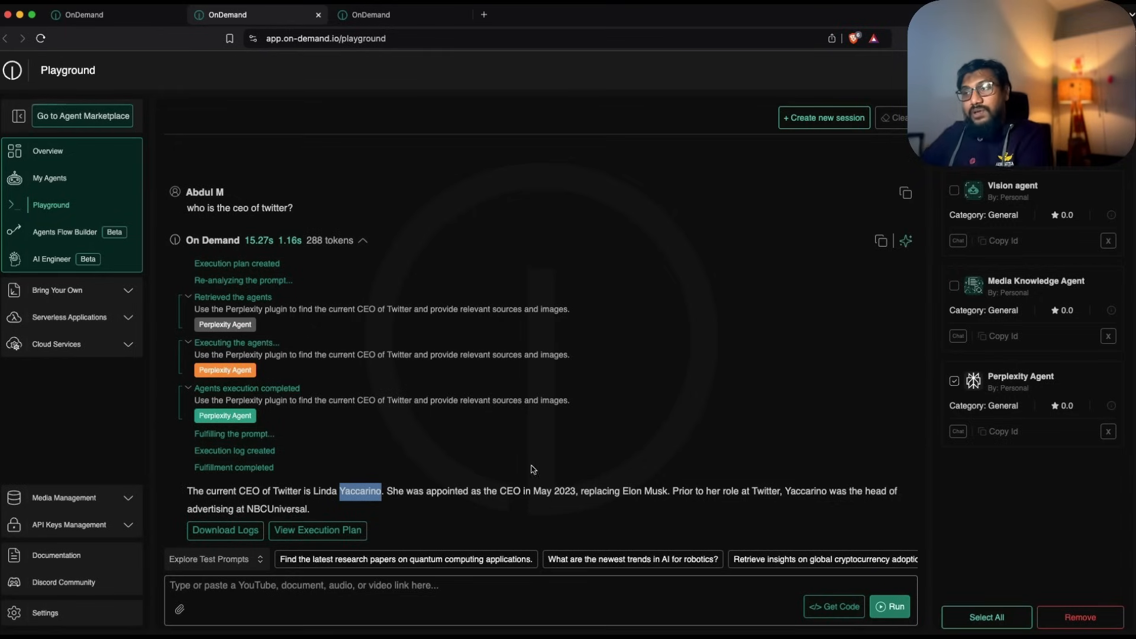
mouse_move(383, 328)
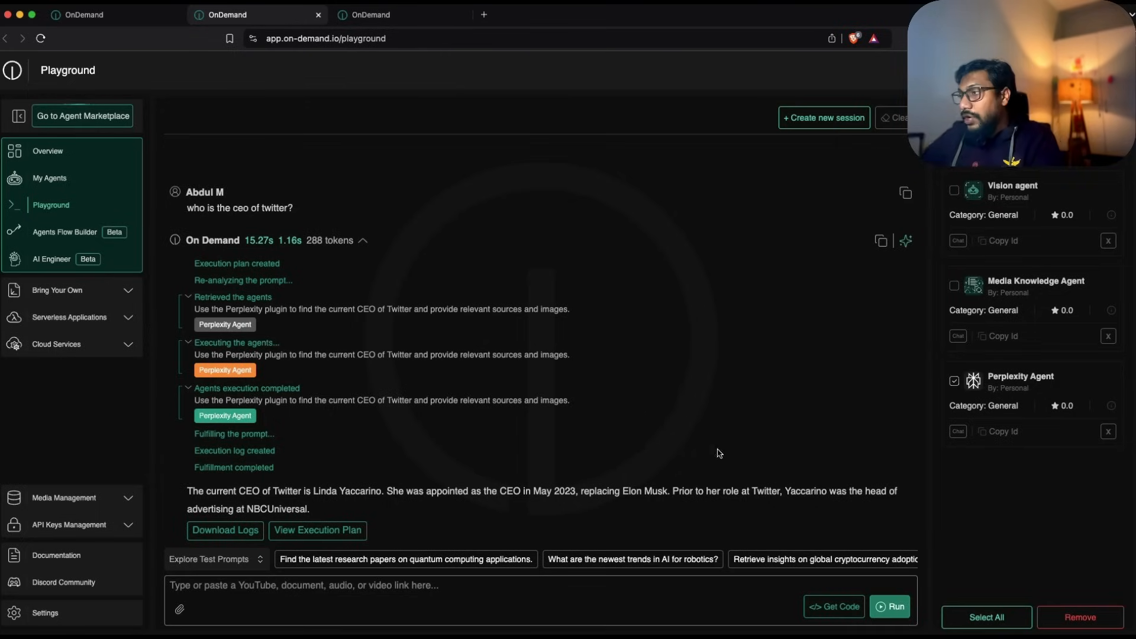
- Generate Python API code for the Playground conversation, then close the enlarged code view
click(834, 607)
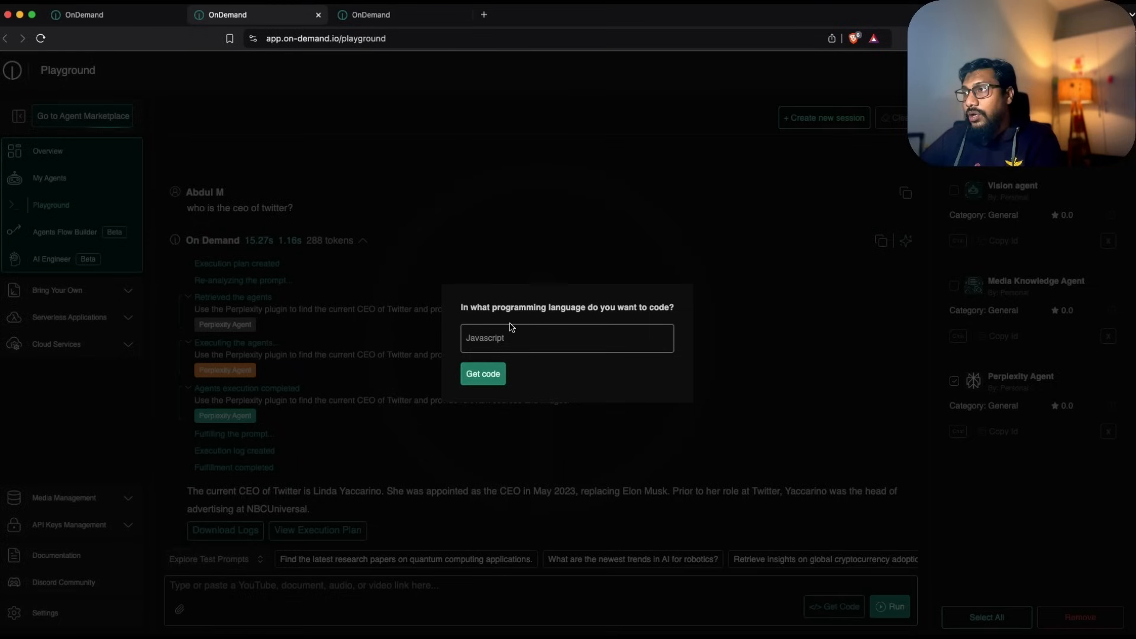
text(Python)
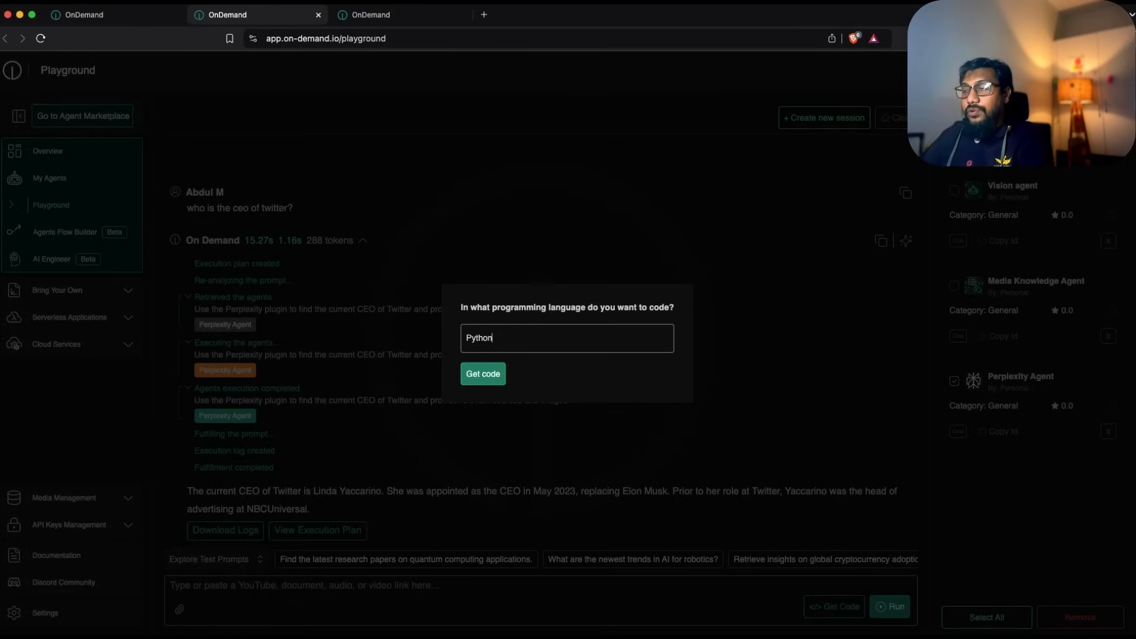
mouse_move(496, 360)
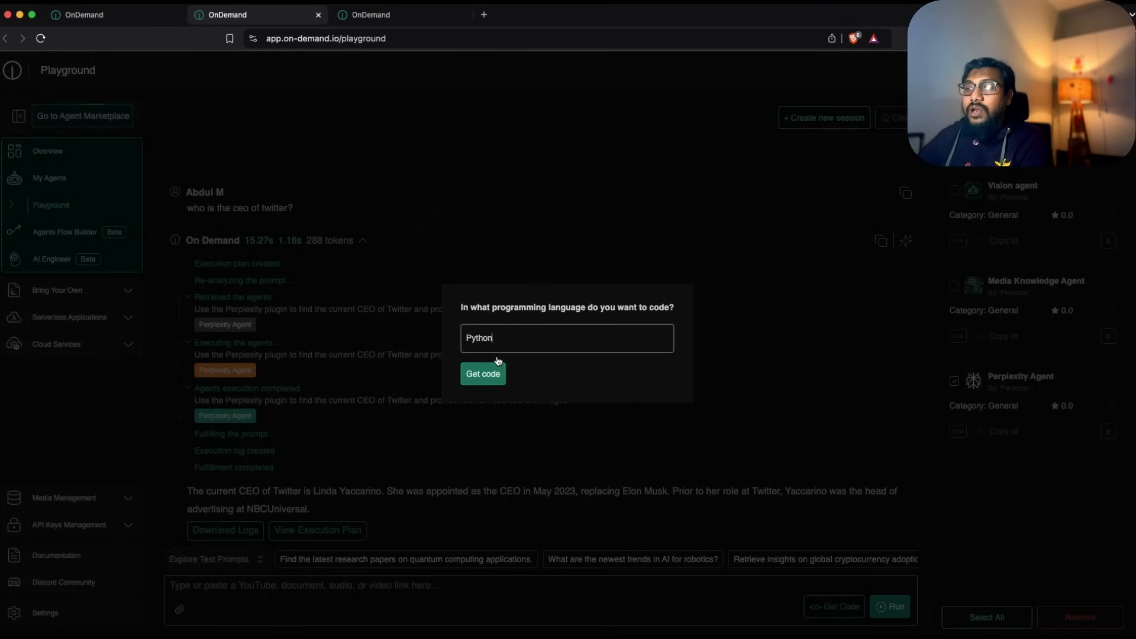
click(483, 373)
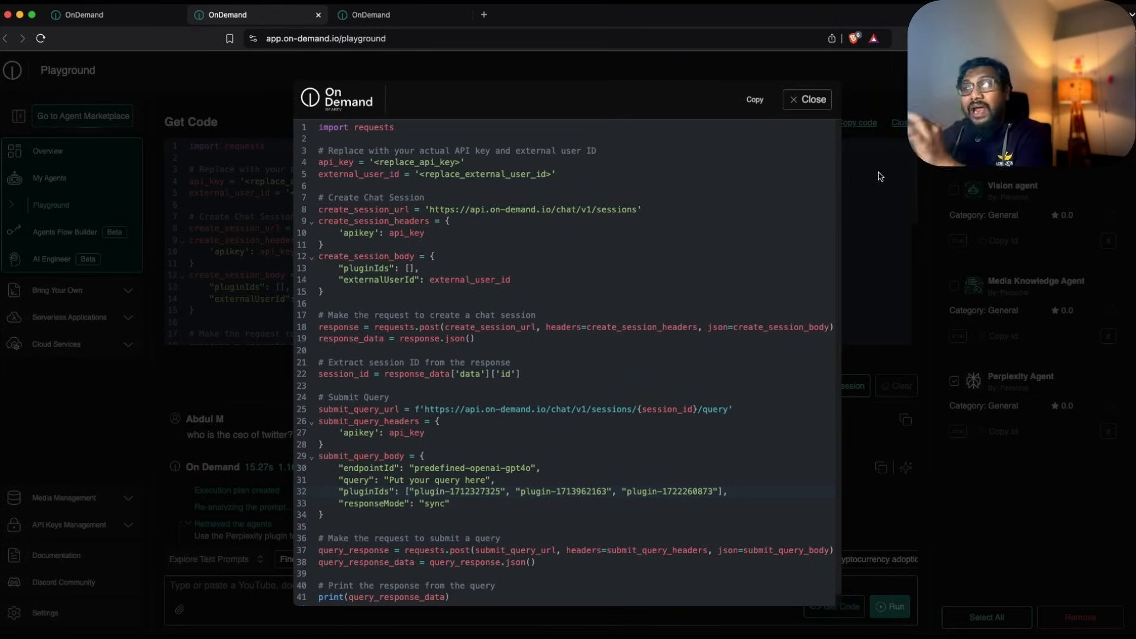
click(807, 100)
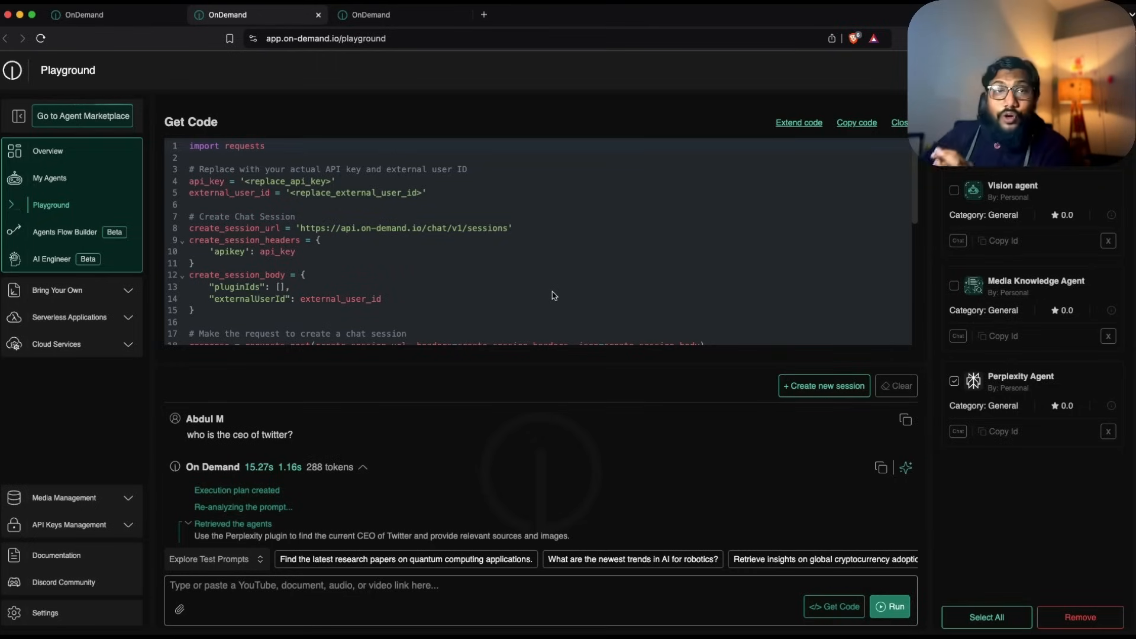
mouse_move(44, 232)
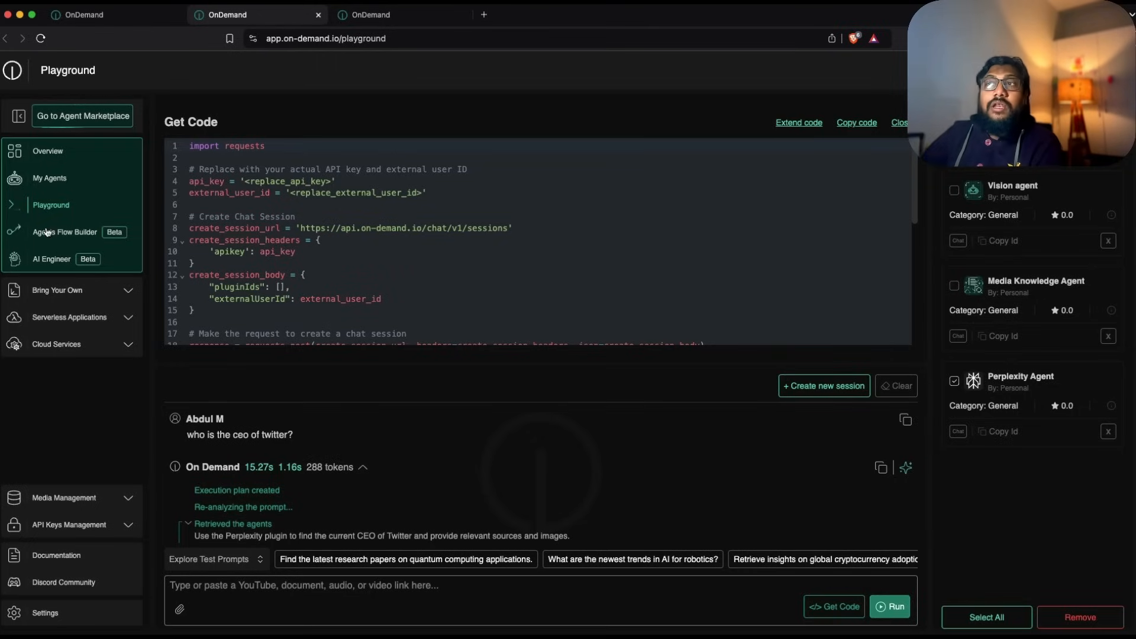
mouse_move(76, 236)
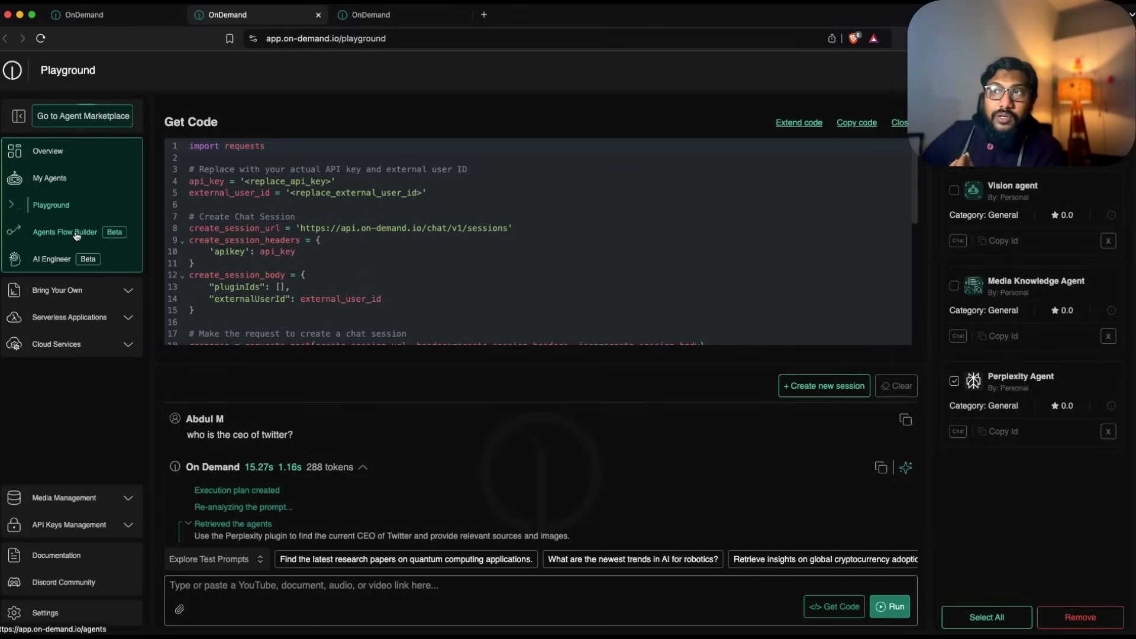
- Open the Agents Flow Builder canvas with an API trigger, GPT-4o LLM node and output
click(64, 232)
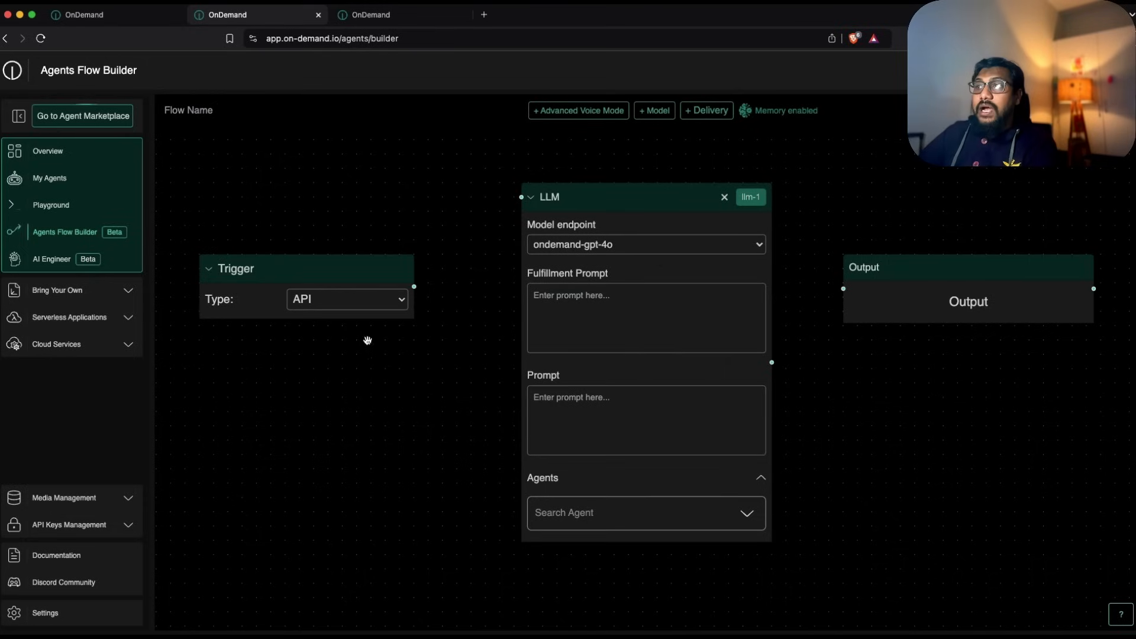
- Connect the API Trigger to the LLM node and keep ondemand-gpt-4-turbo as its model
click(347, 299)
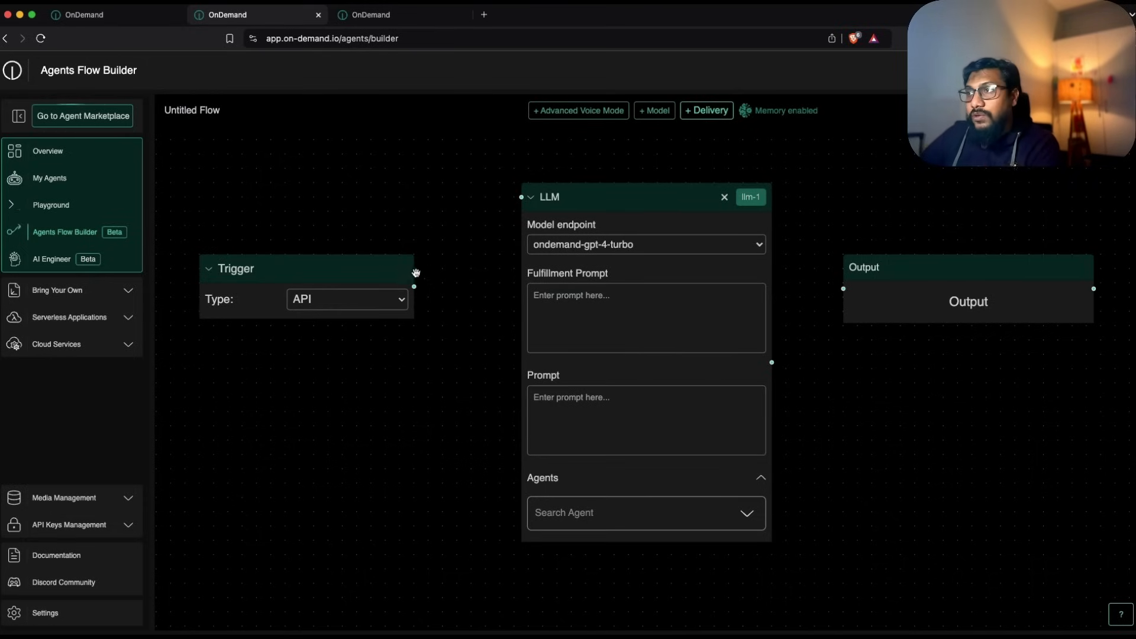
drag(414, 287, 520, 197)
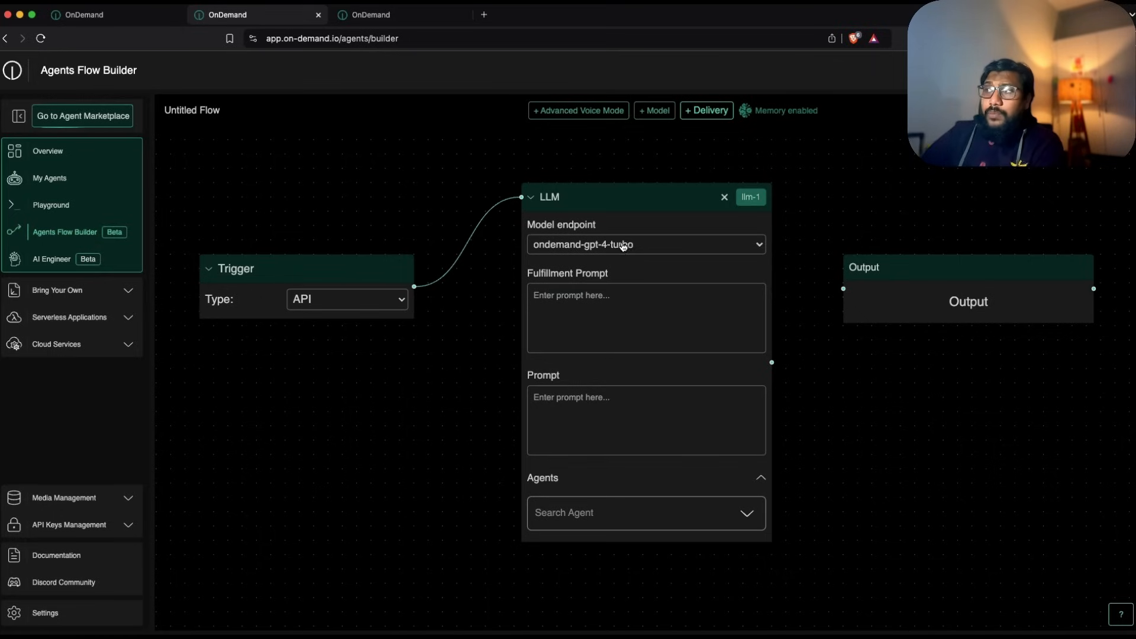
click(645, 244)
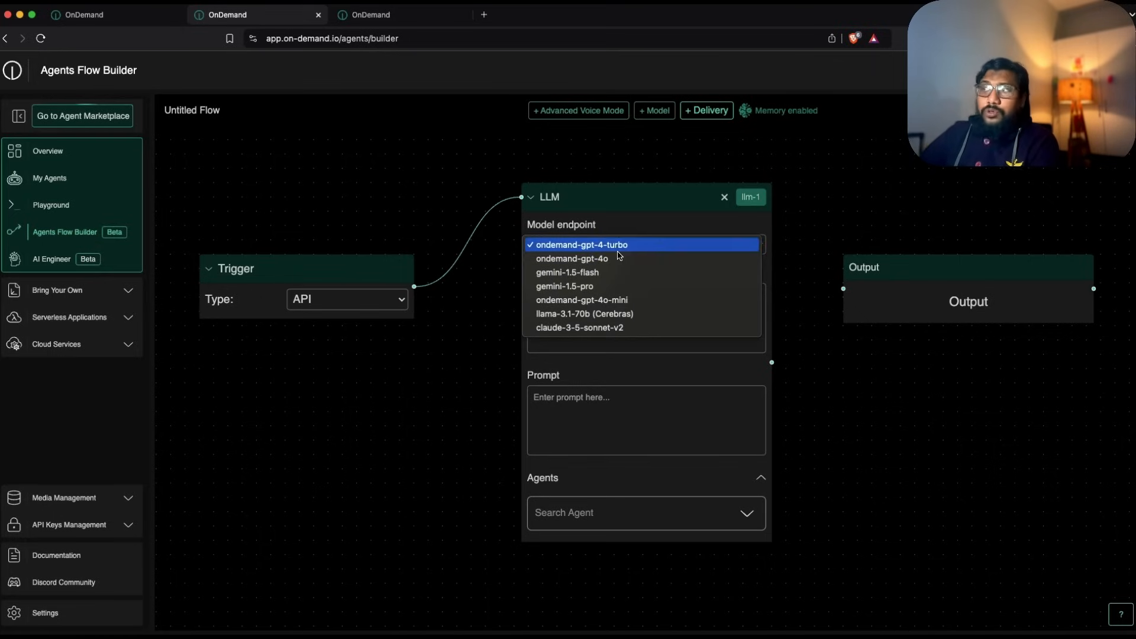
click(580, 244)
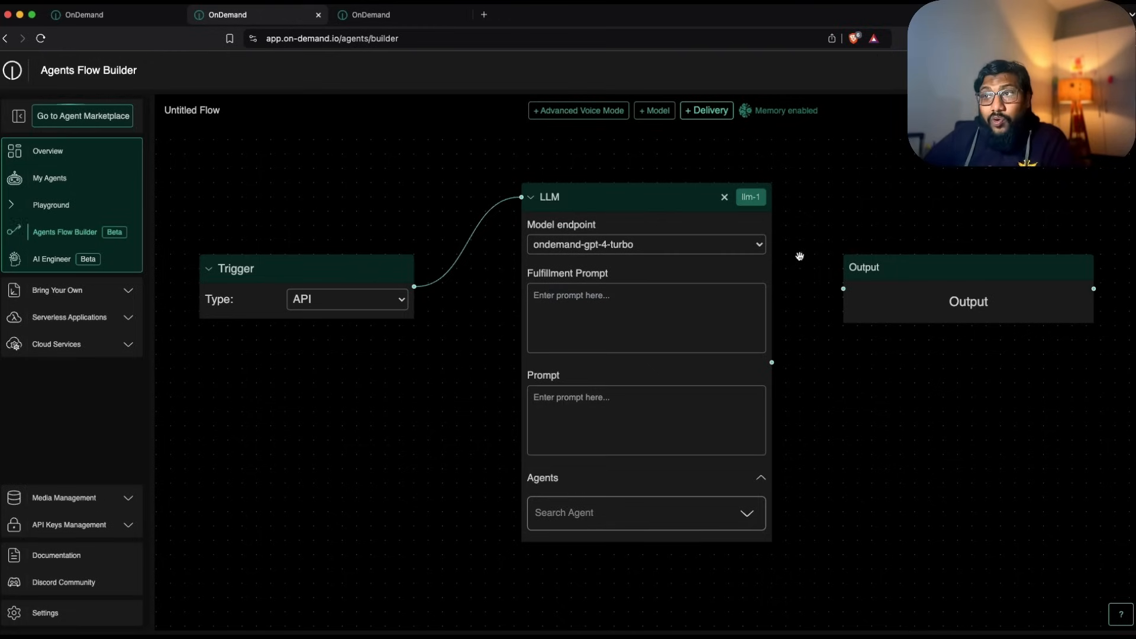
- View the Bring Your Own Models page, then return to the saved flows list
click(54, 290)
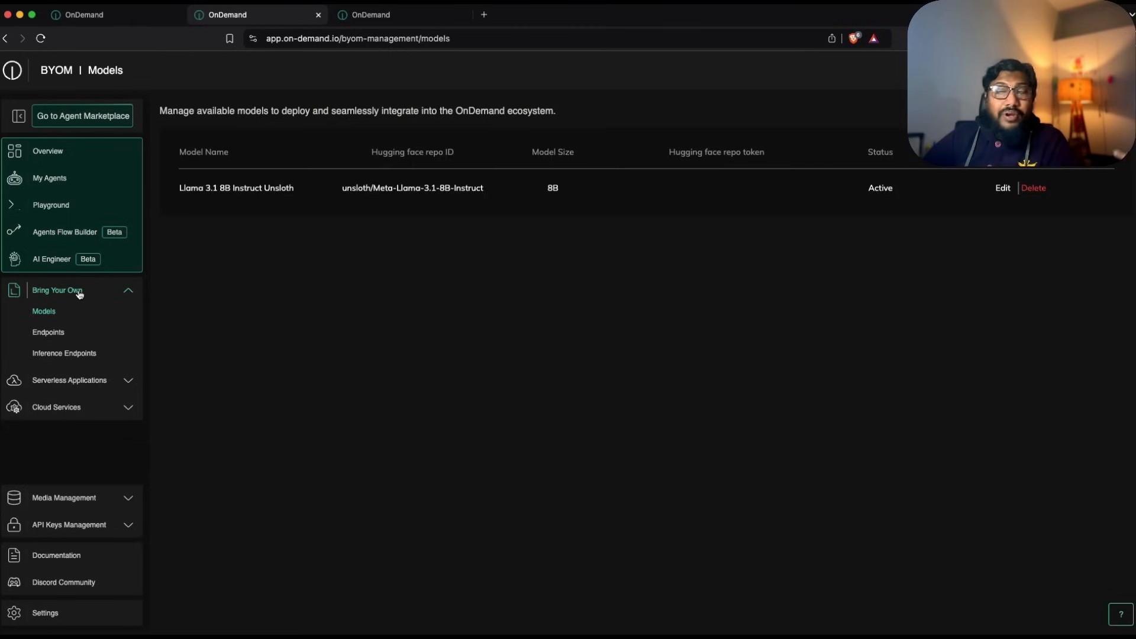
mouse_move(713, 297)
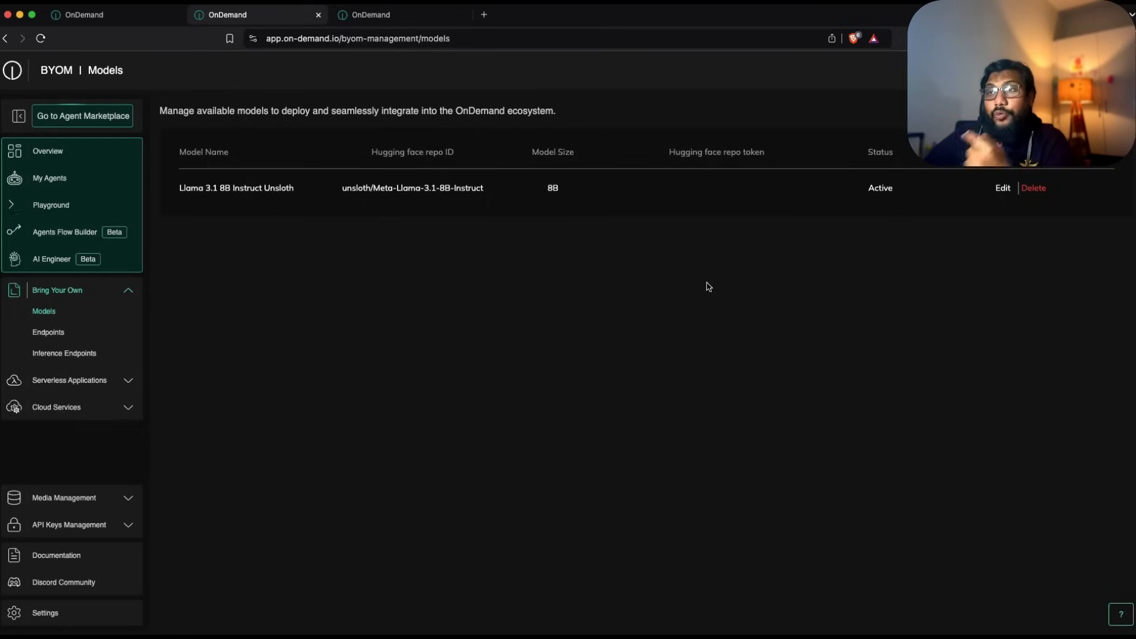
mouse_move(74, 238)
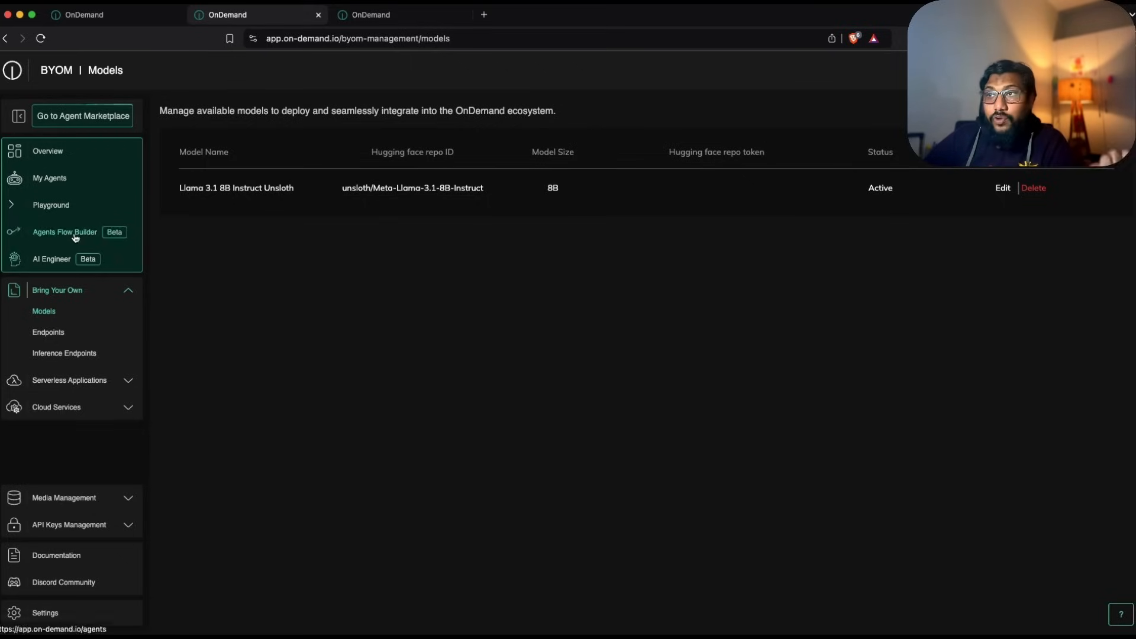
click(64, 232)
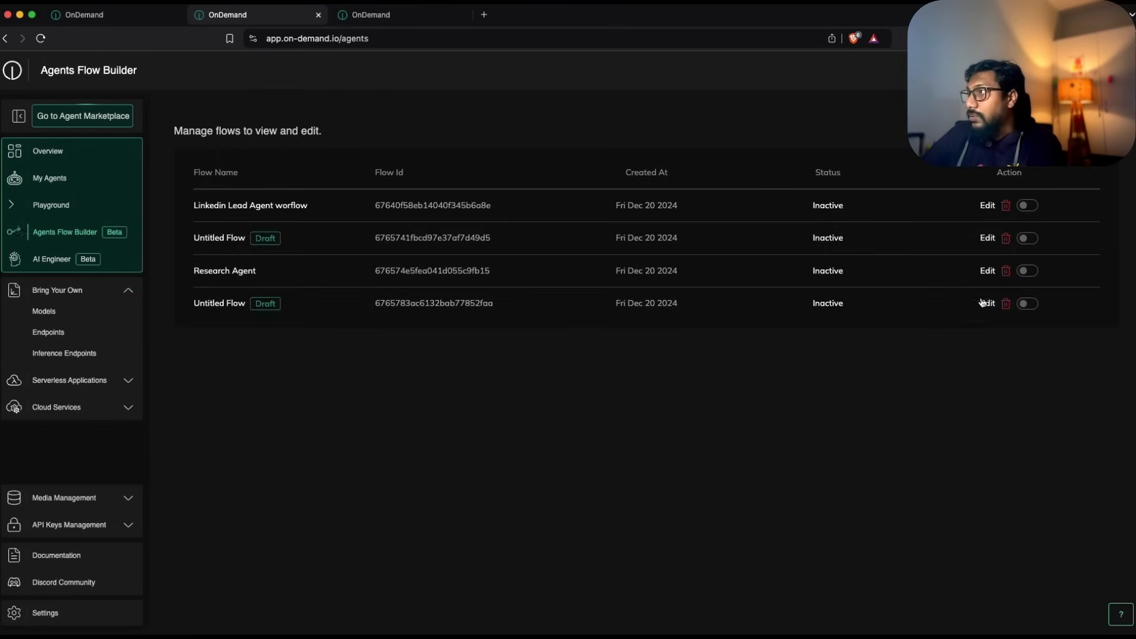
- Edit the latest Untitled Flow draft and set its LLM model to ondemand-gpt-4o
click(986, 303)
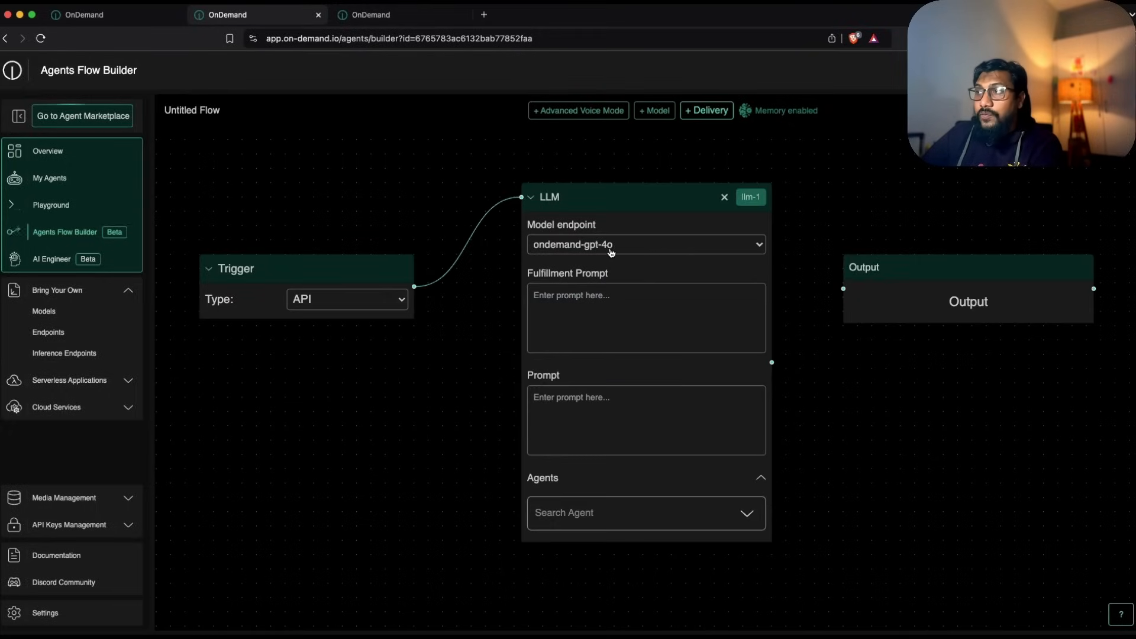
click(646, 244)
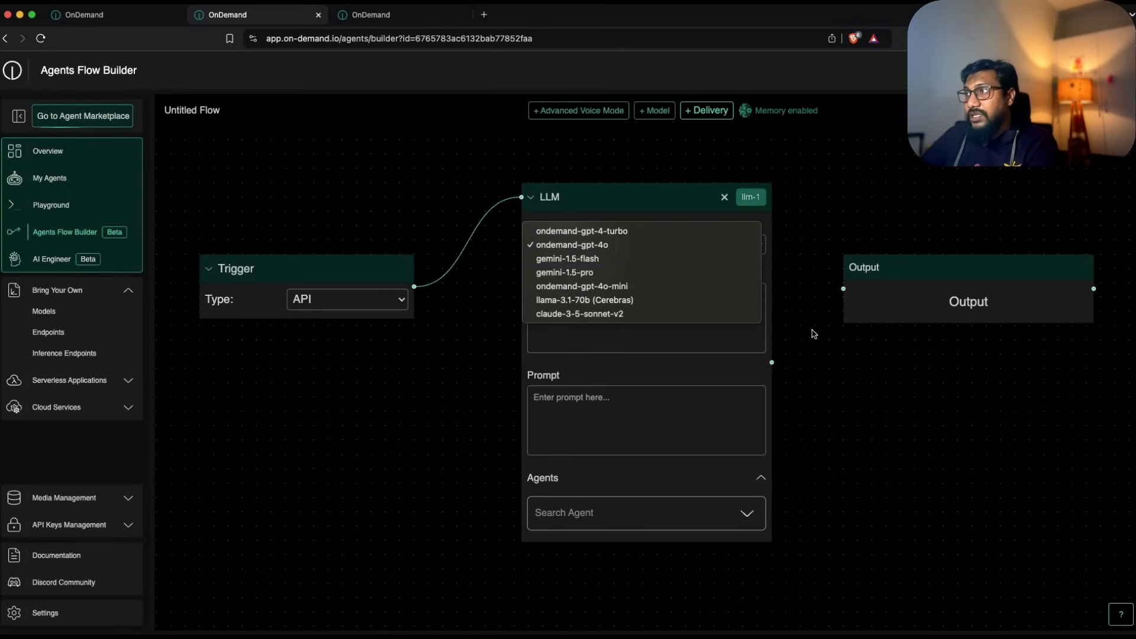
click(567, 245)
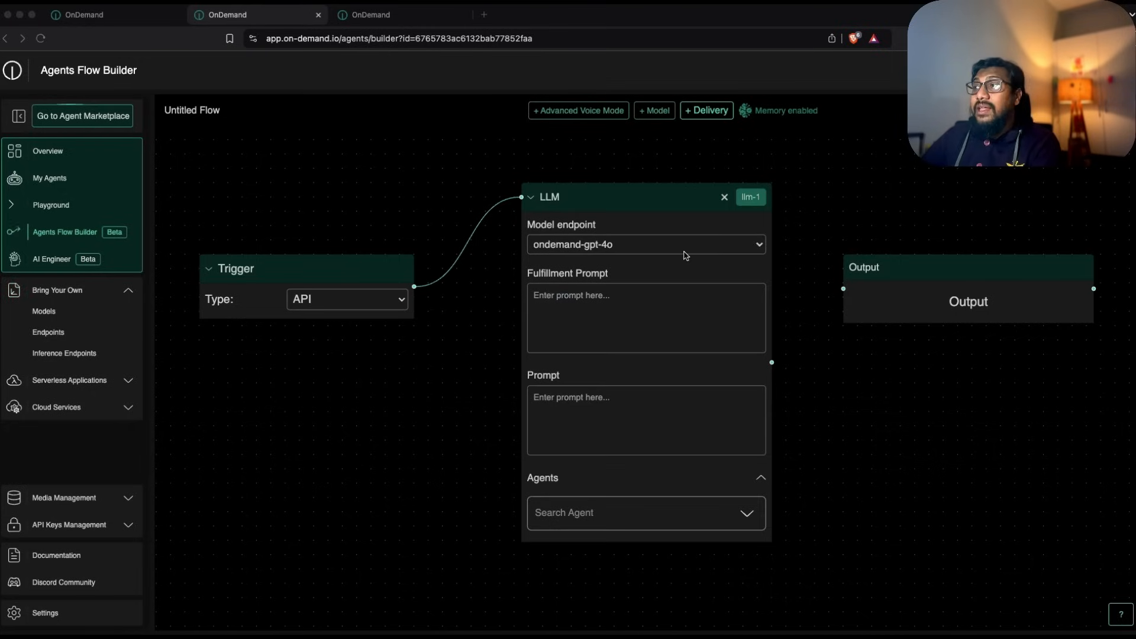
- Write the fulfillment prompt using {question} and {context} to request a bulleted report on the topic
text(Question: {question} and Context: {context} You are an agent designed to find leads and contacts)
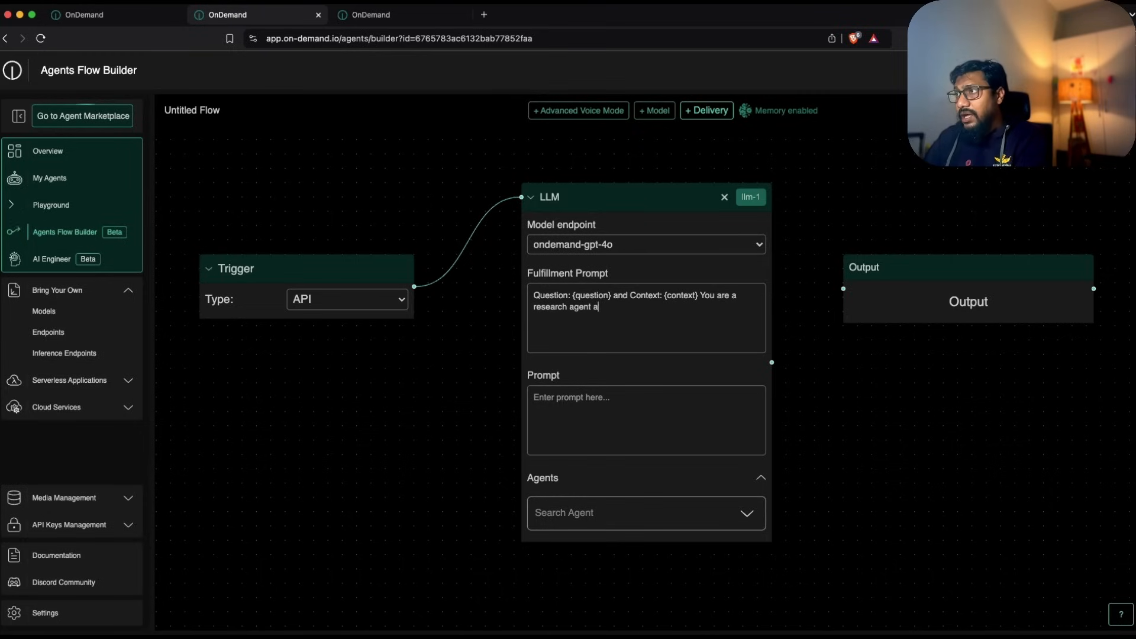
text(nd your responsibility)
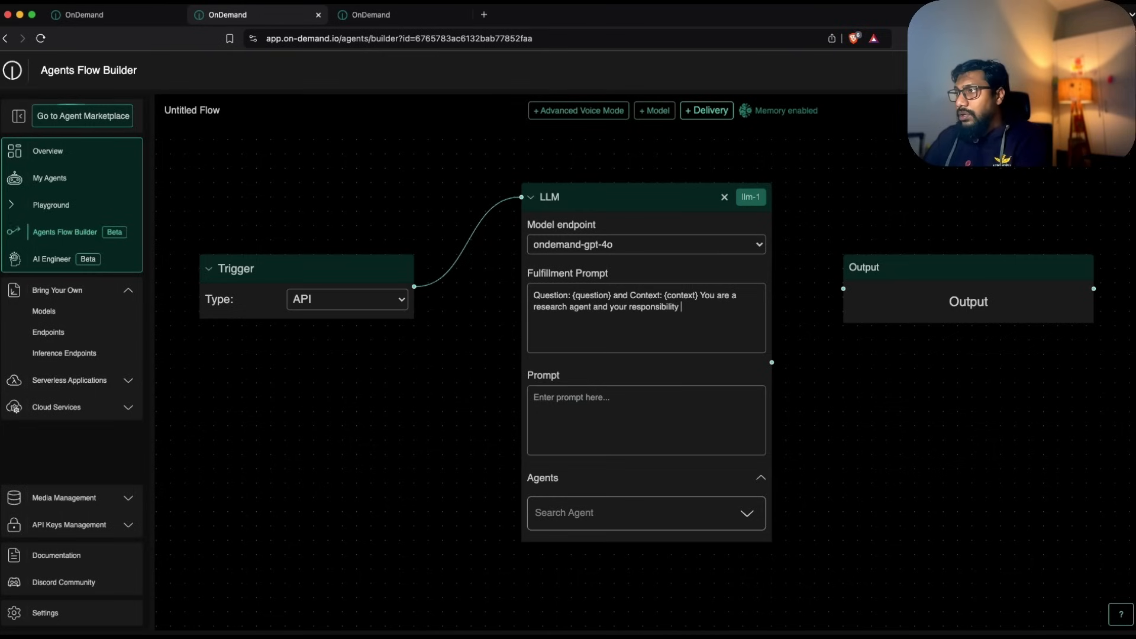
text(is to create a)
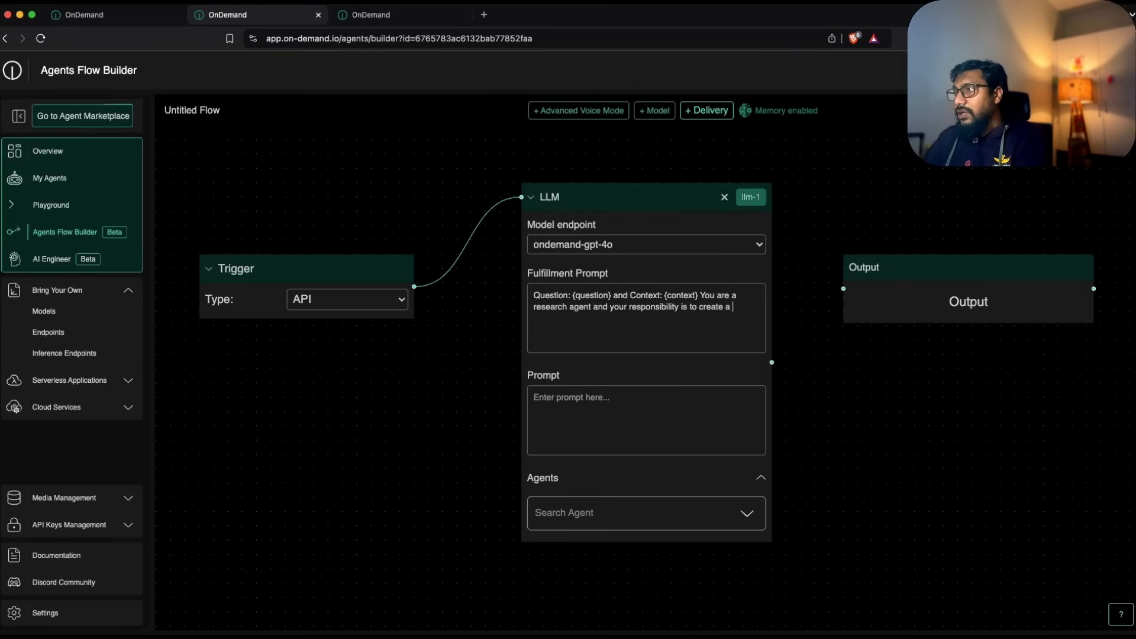
text(bulleted report)
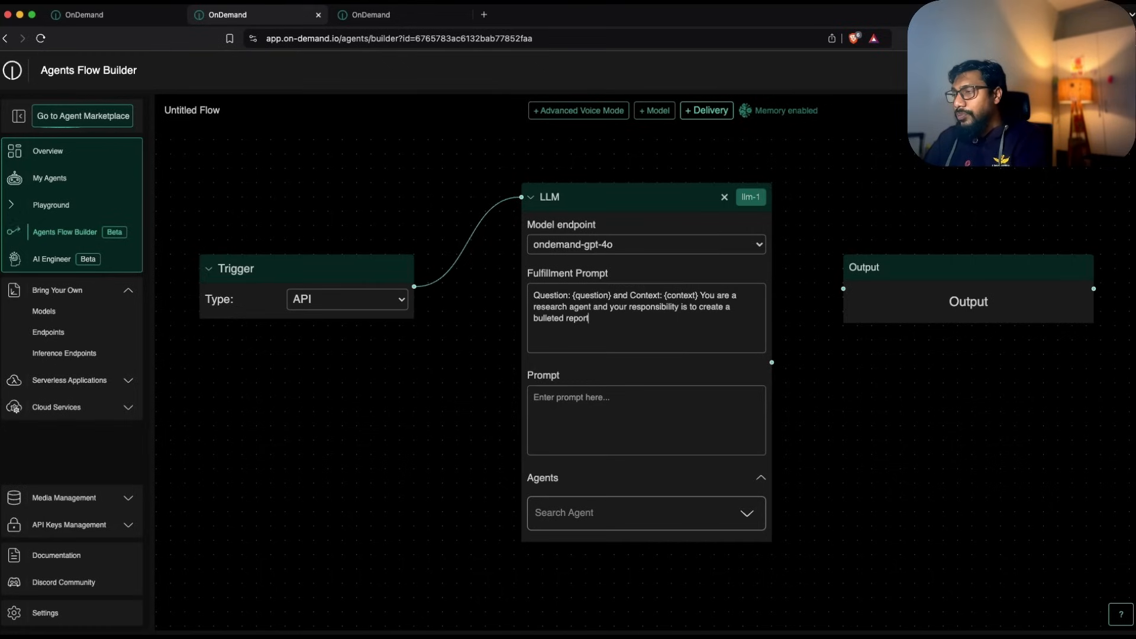
text(on)
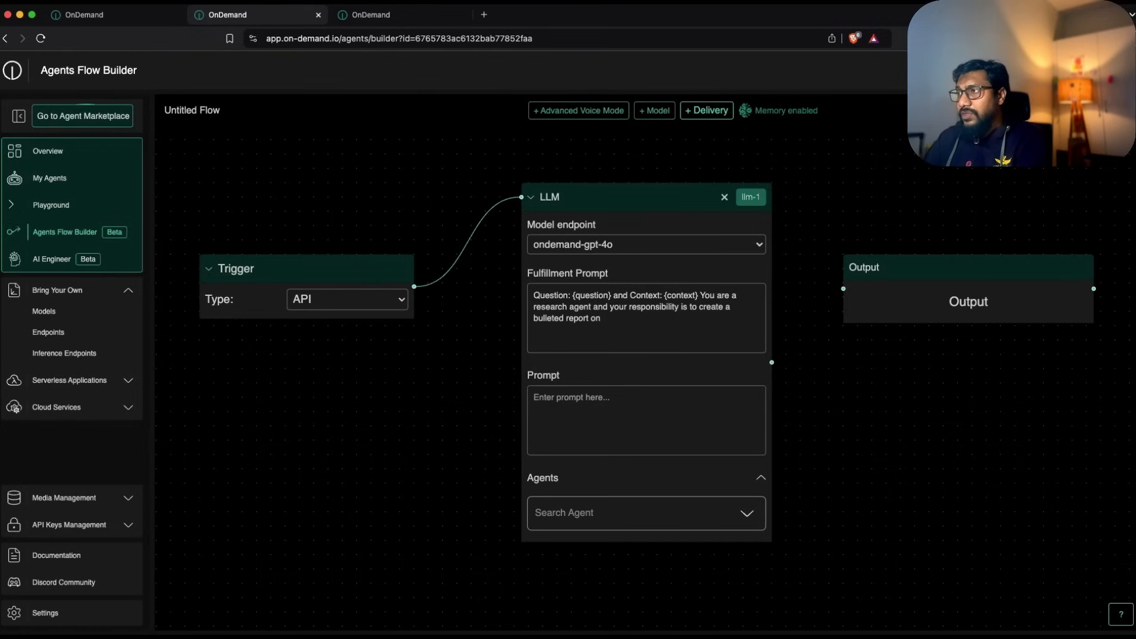
text(the given topic)
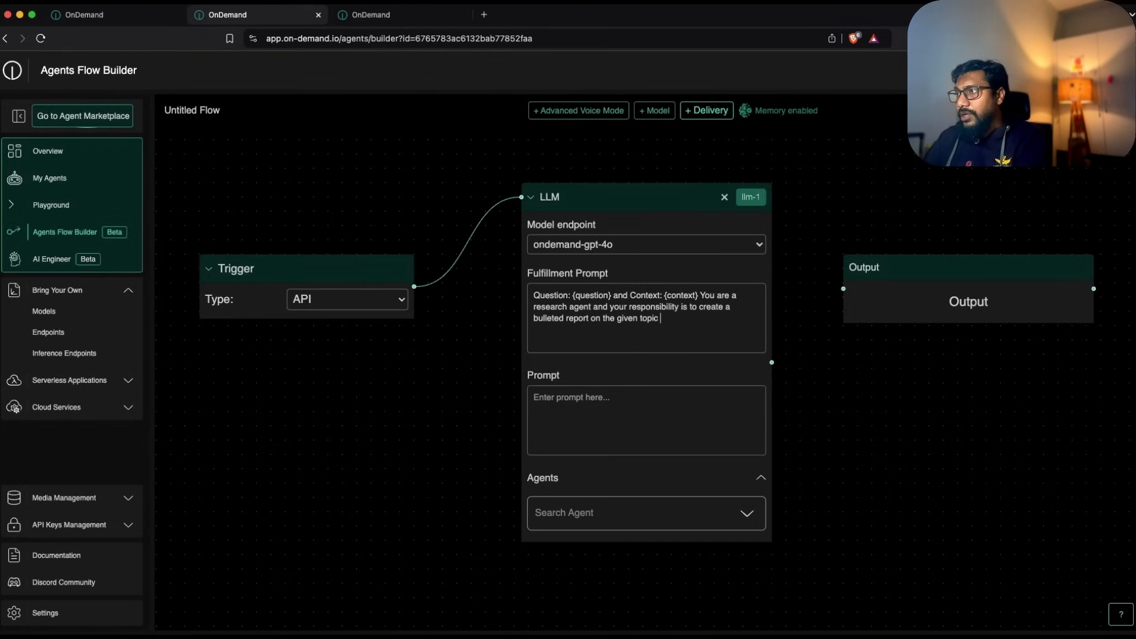
text({ques)
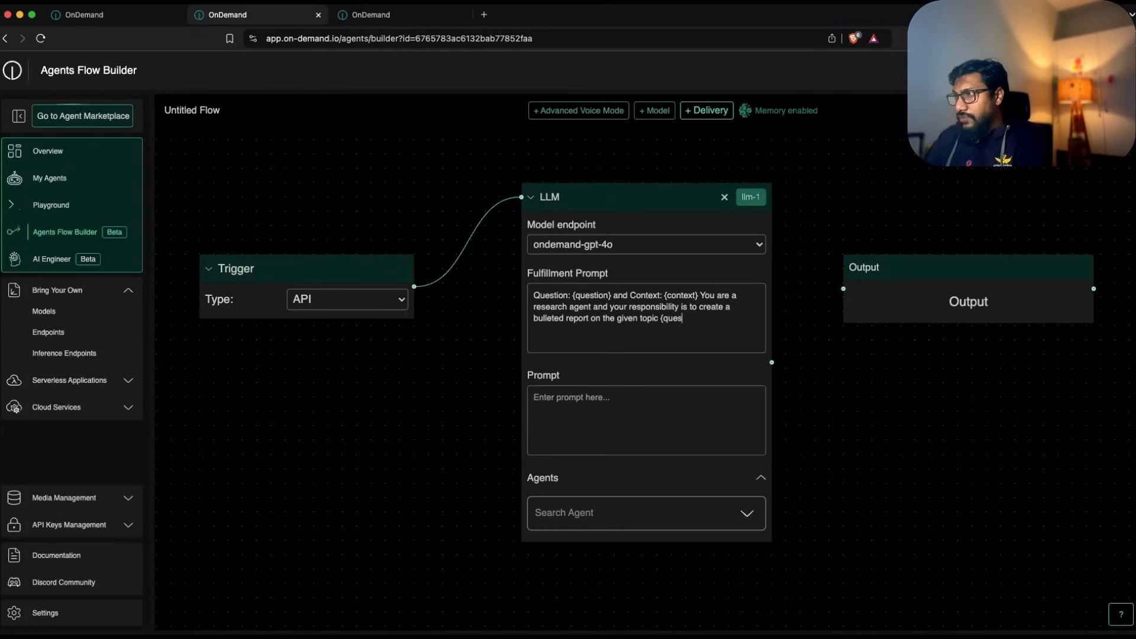
text(tion)
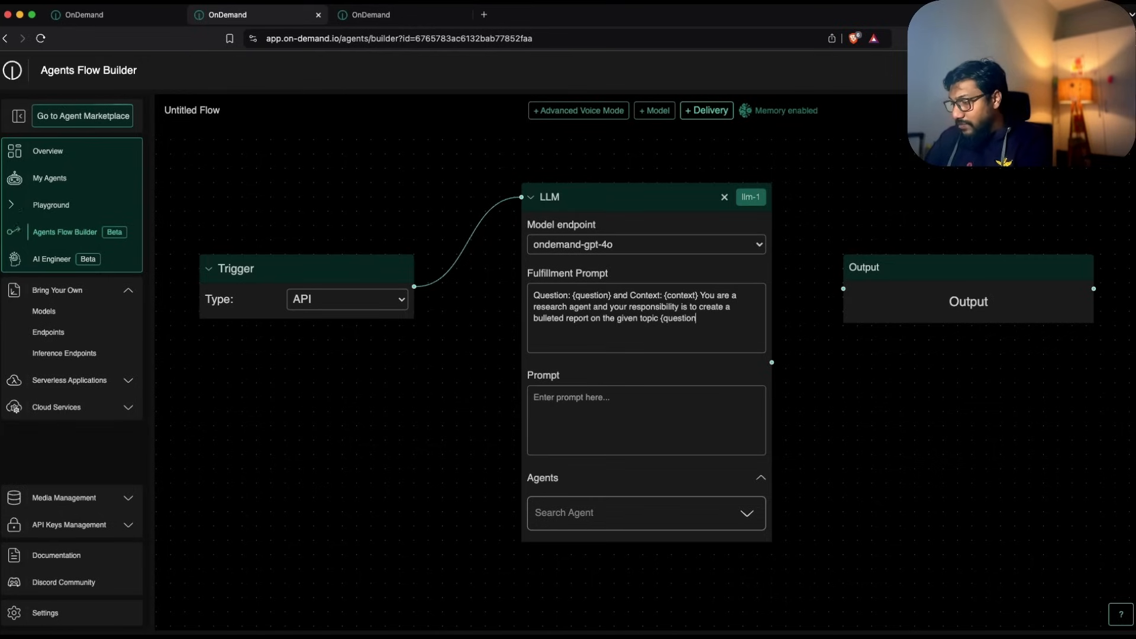
text(an)
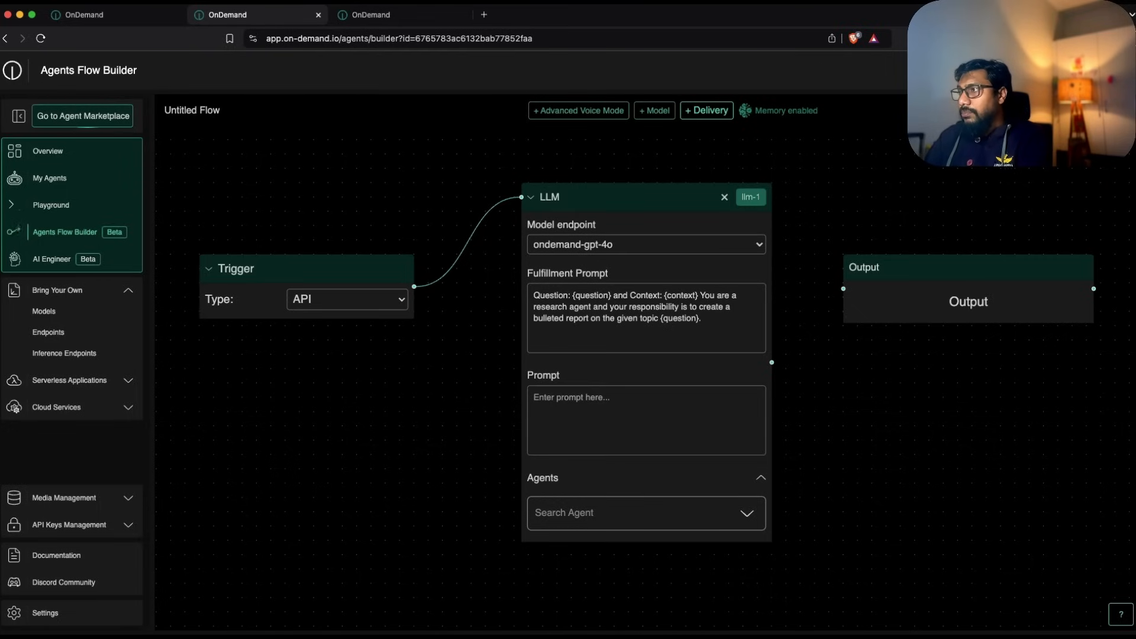
text(And make sure you are professional.)
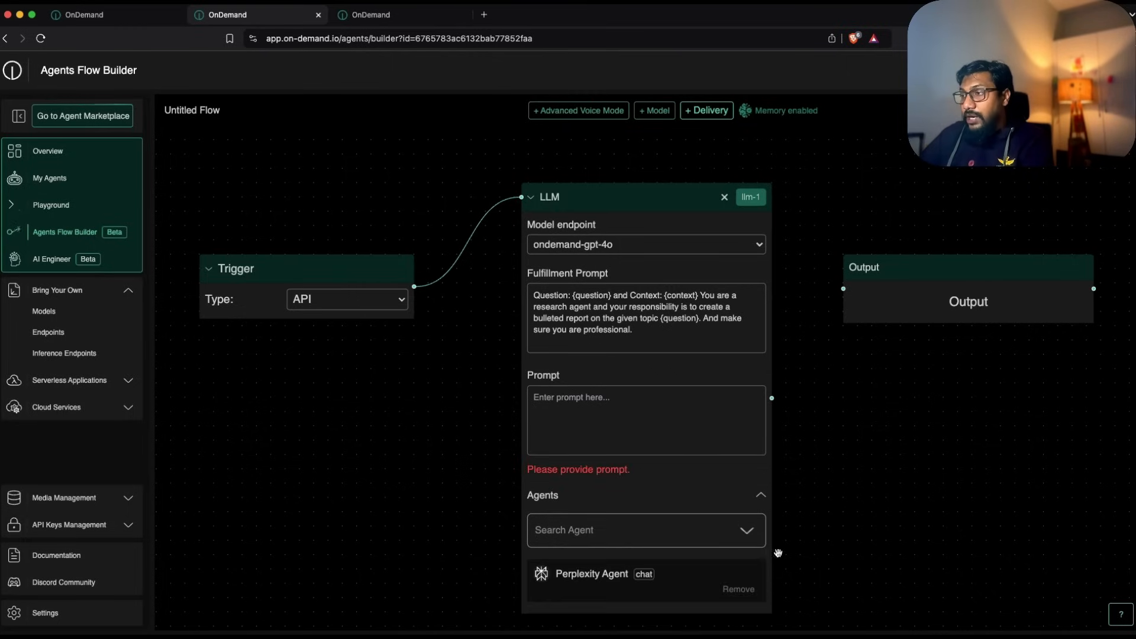
- Attach the Keyword Research Agent to the LLM node and enter the prompt 'Attention in Transformers'
click(646, 530)
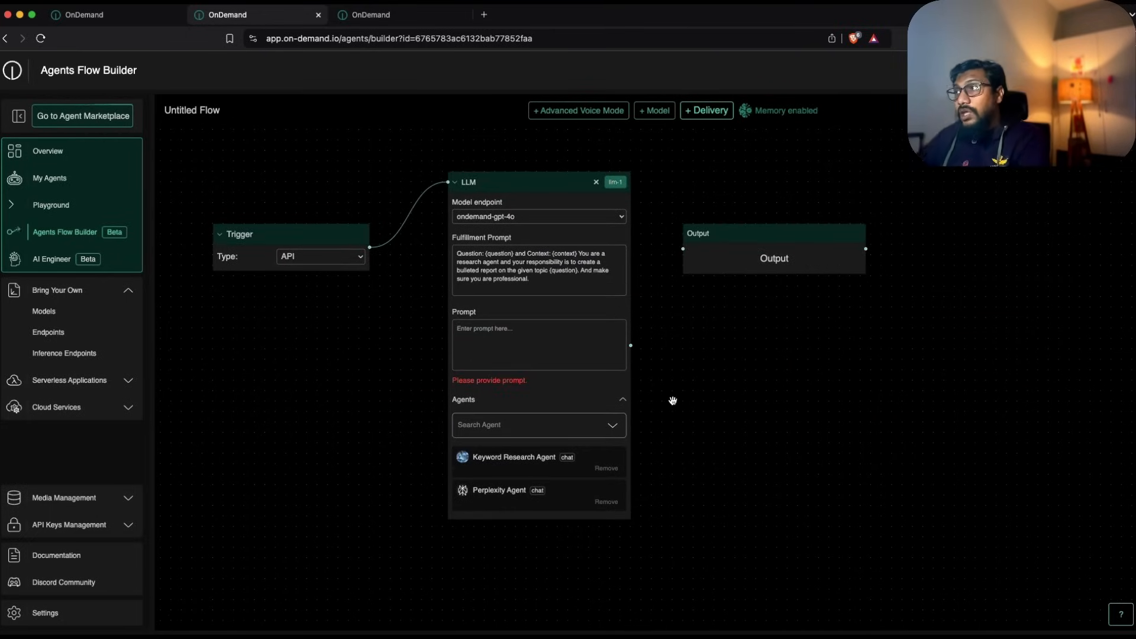
mouse_move(631, 346)
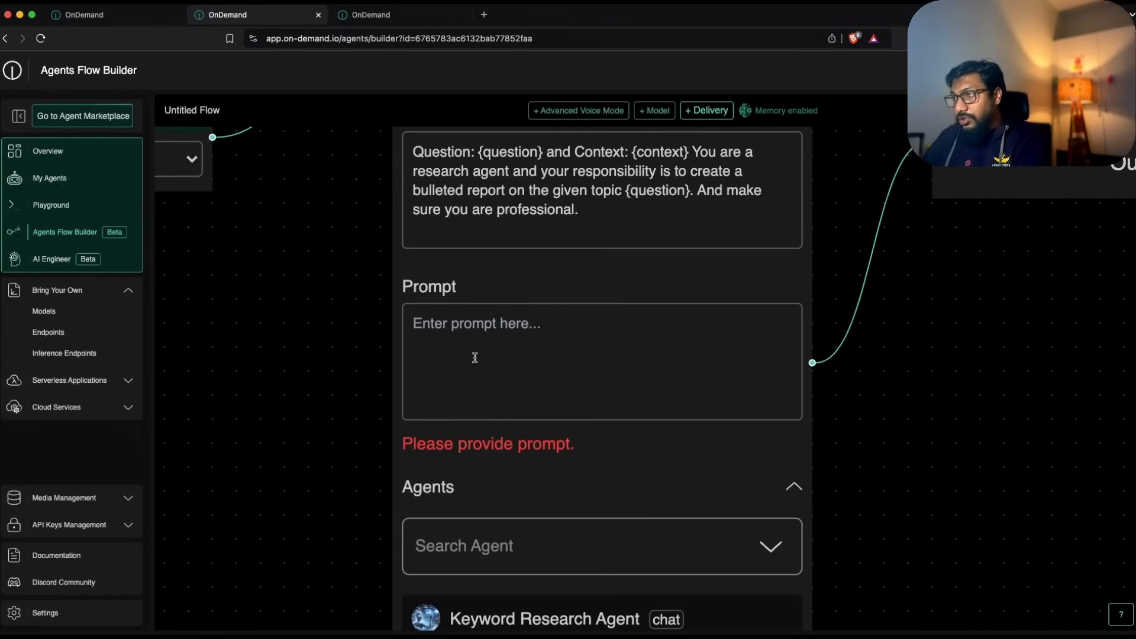
text(Attention in Transformers)
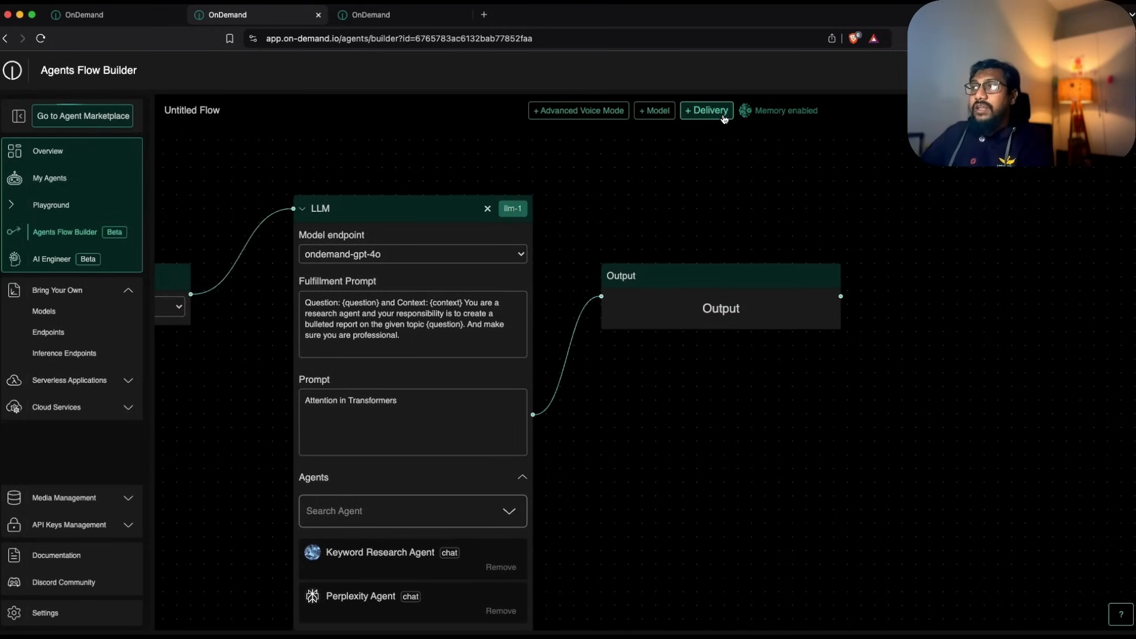
click(706, 111)
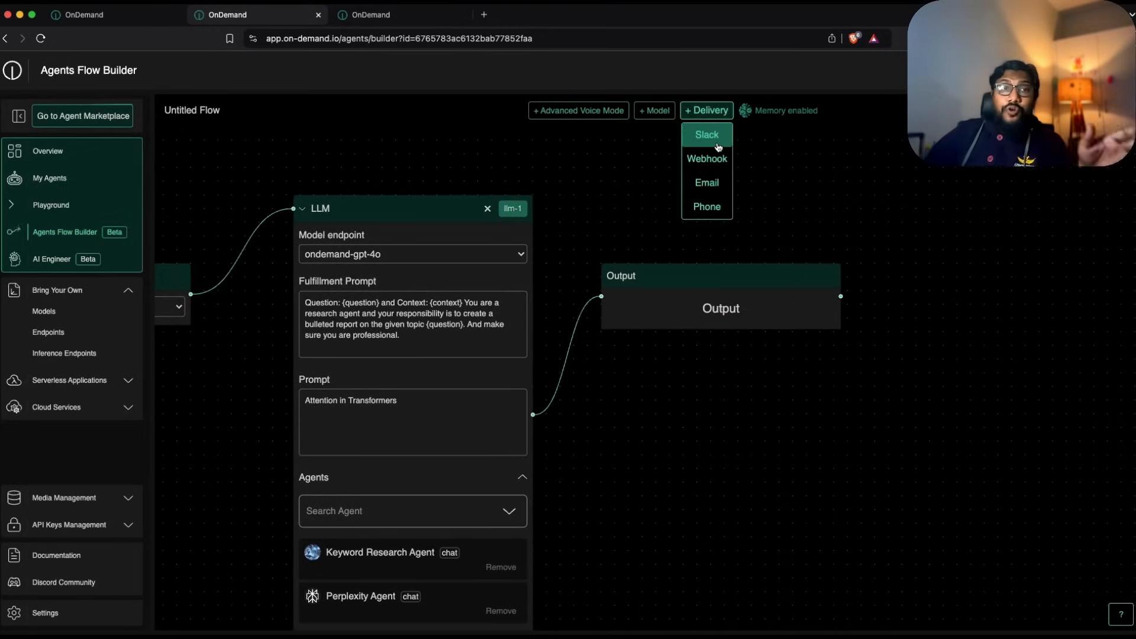
mouse_move(707, 182)
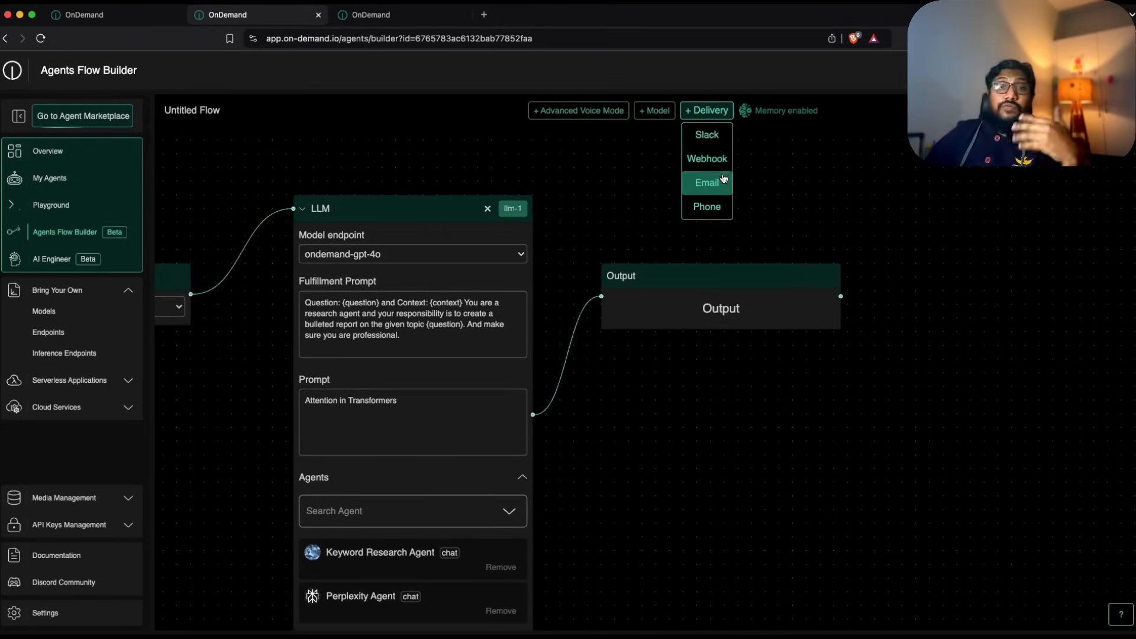
mouse_move(723, 169)
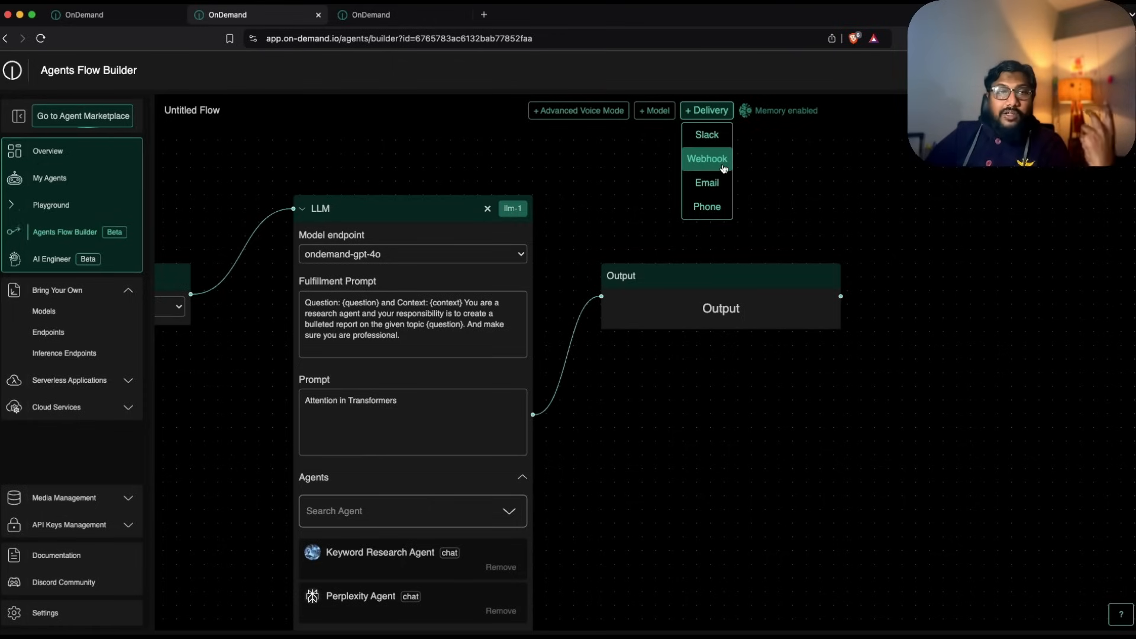
mouse_move(715, 144)
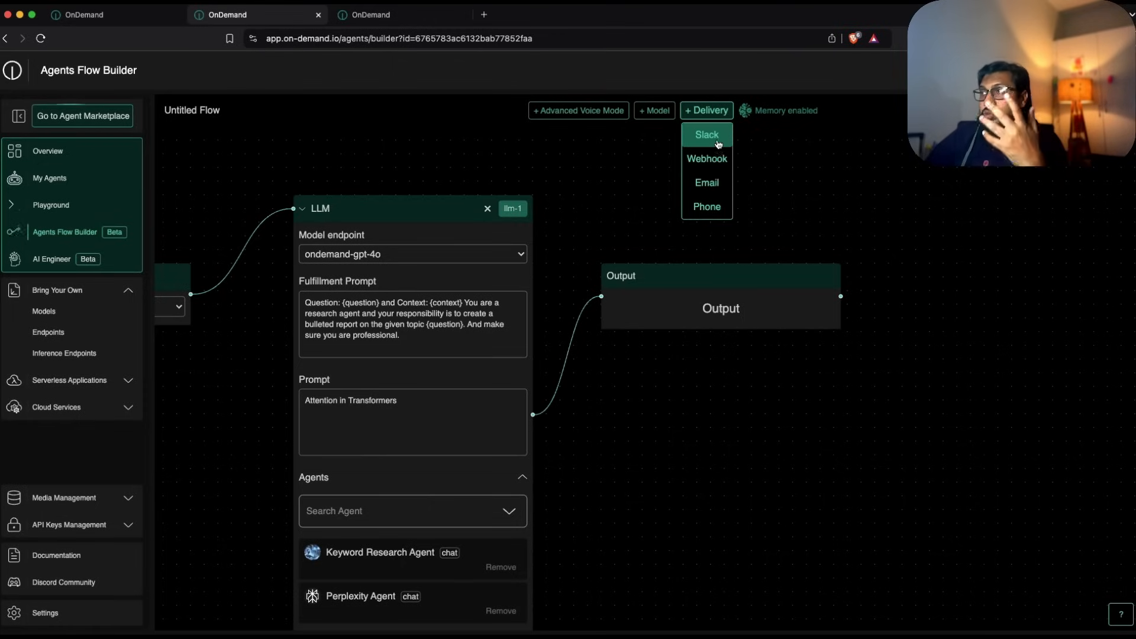
click(707, 182)
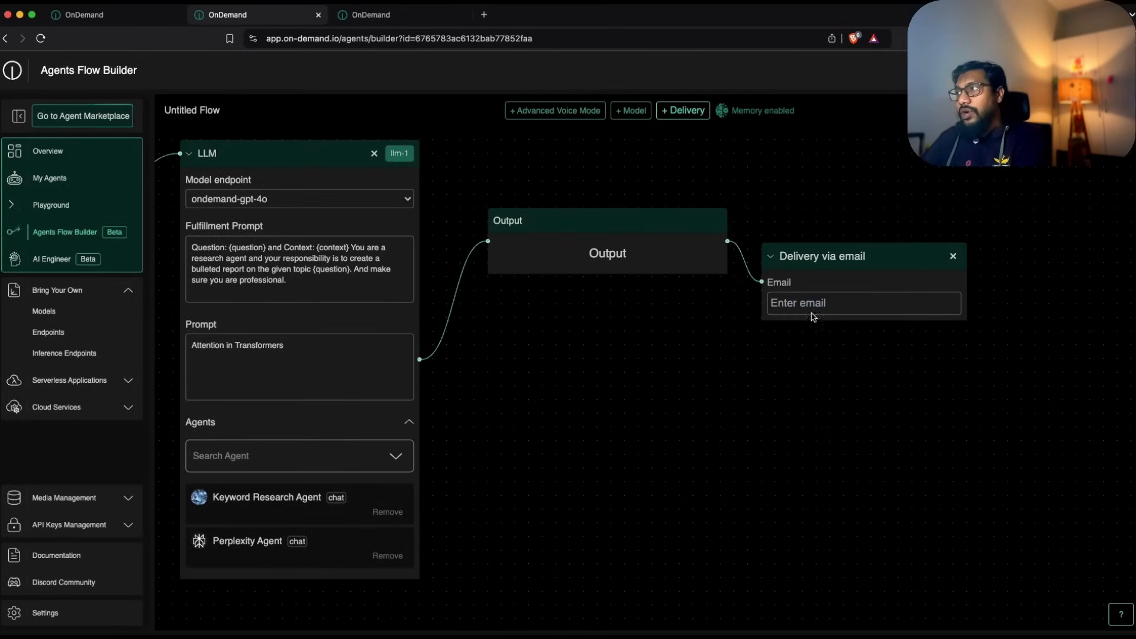
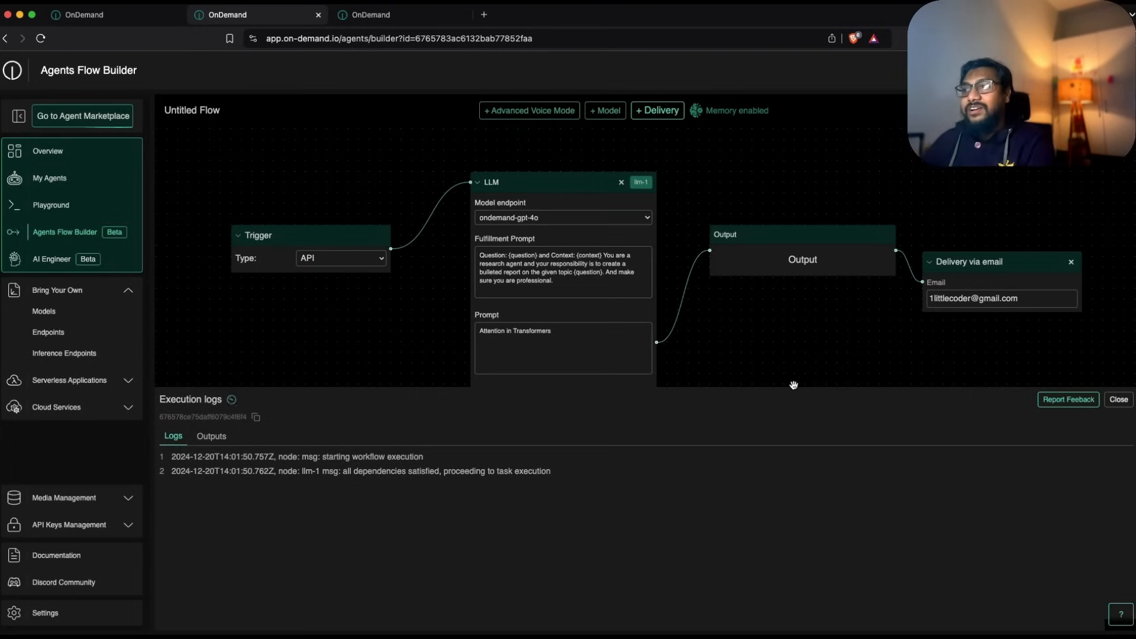
mouse_move(681, 396)
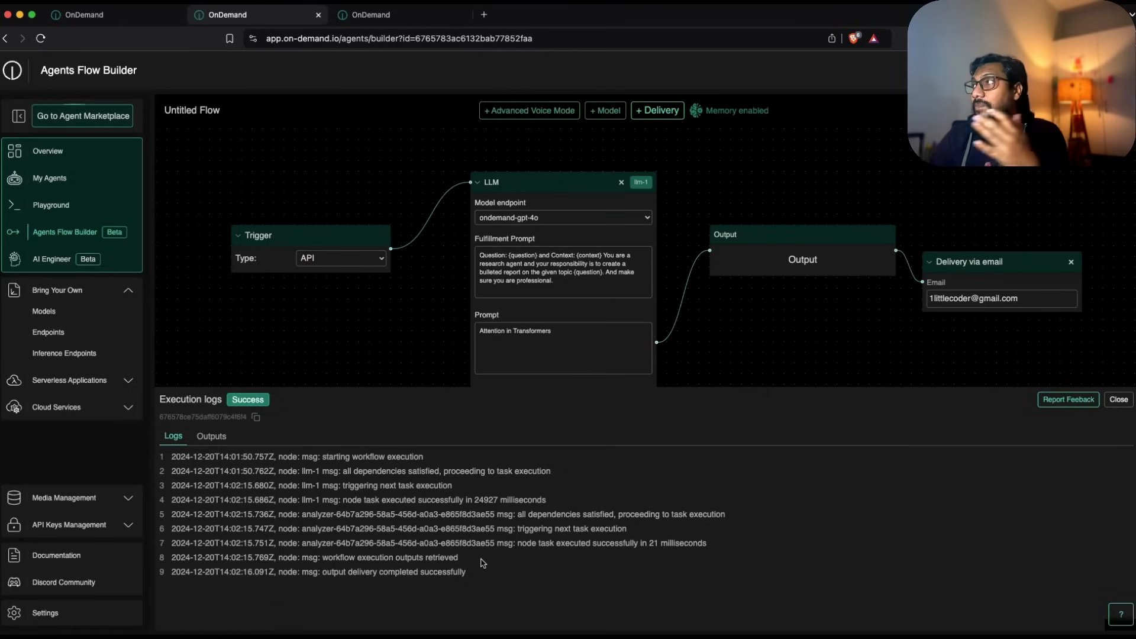
- Select the Untitled Flow title after the run succeeds, to begin renaming it
click(191, 110)
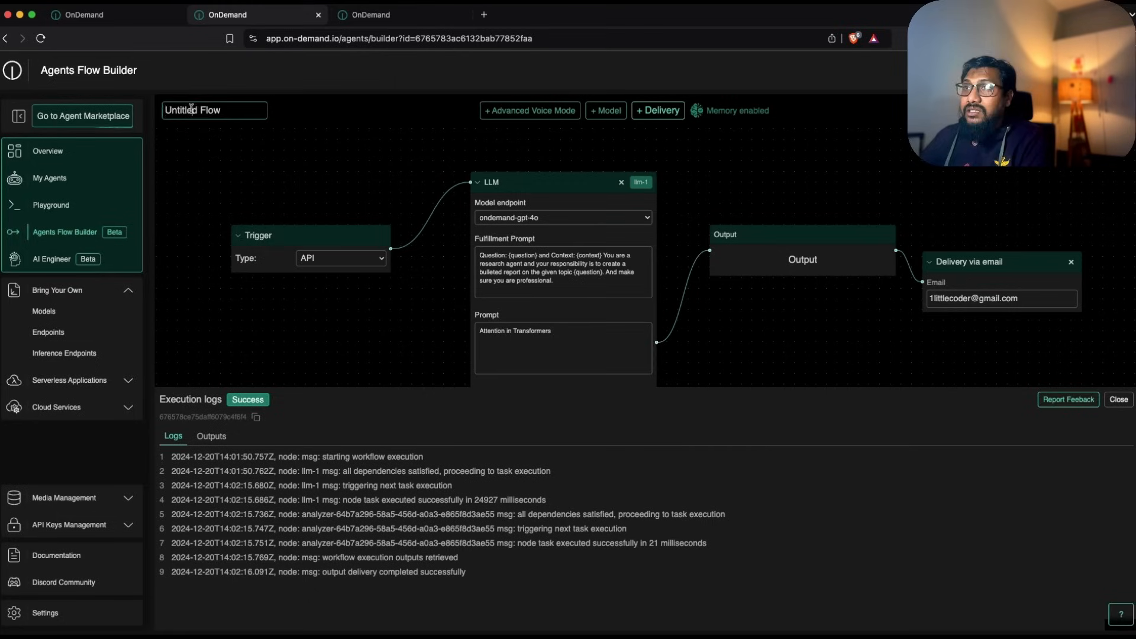
- Name the flow 'Plex Research Agent' and save it to the flows list
text(P)
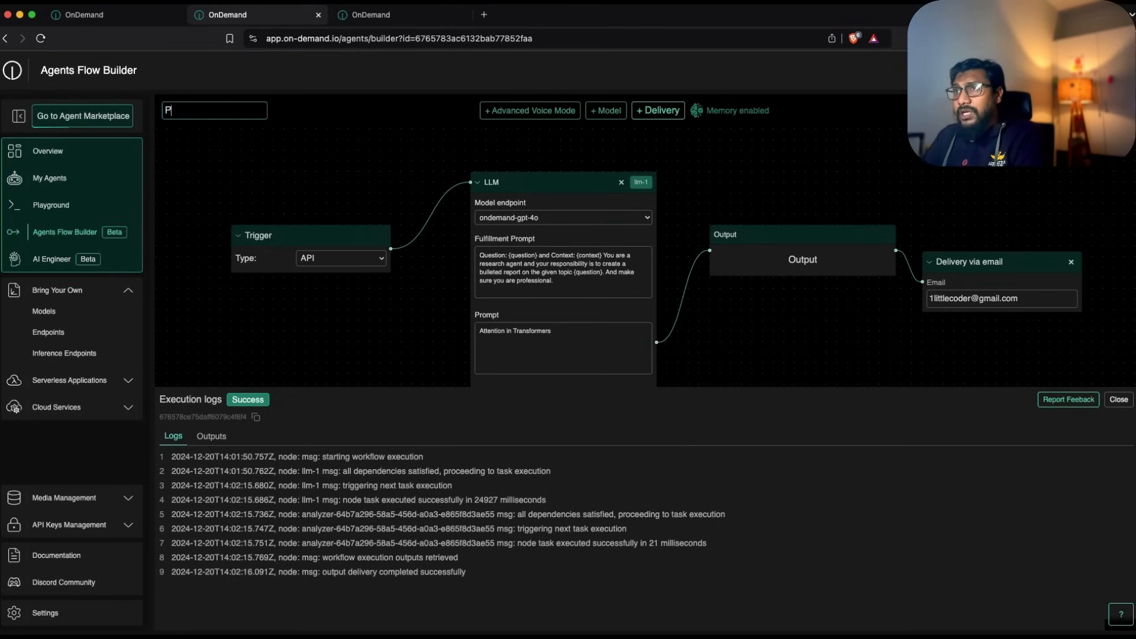
text(lex Research)
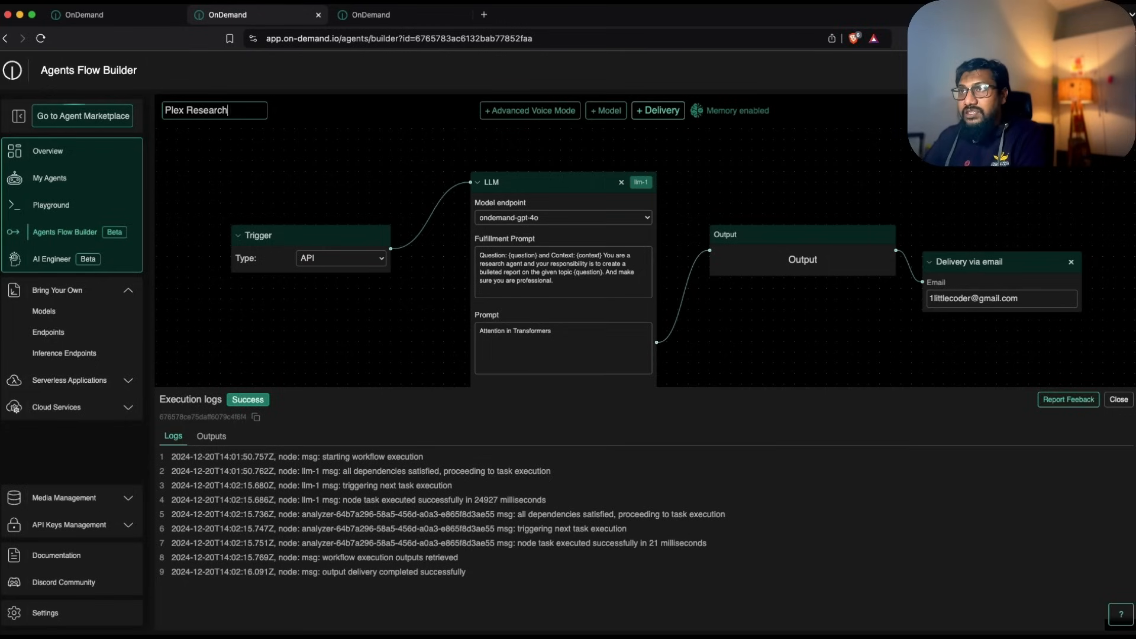
text(Agent)
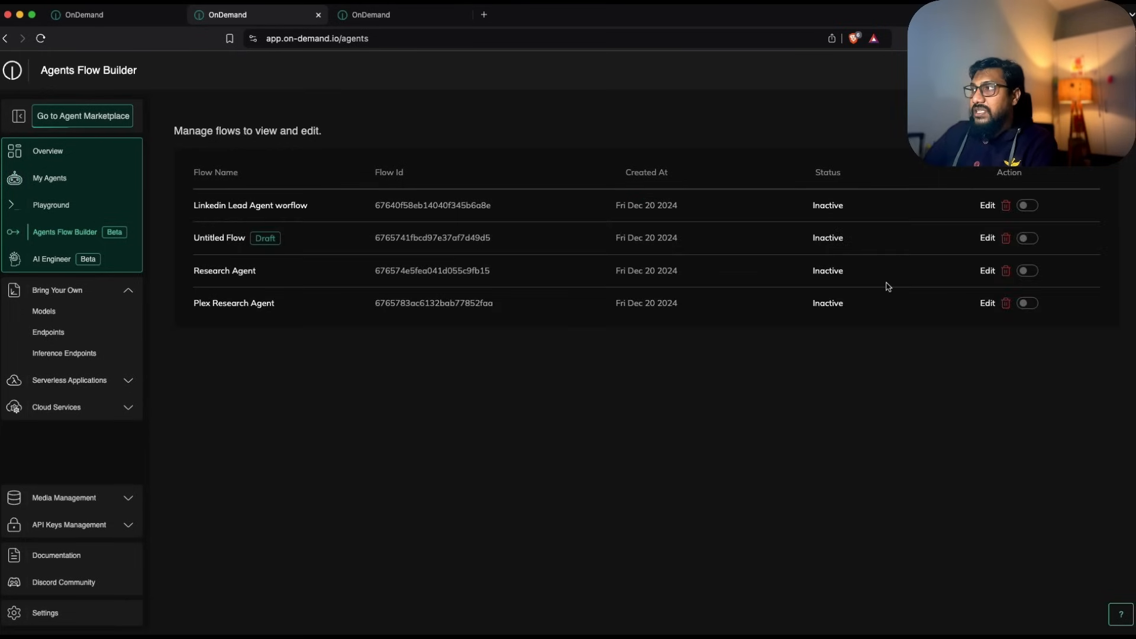
mouse_move(1027, 305)
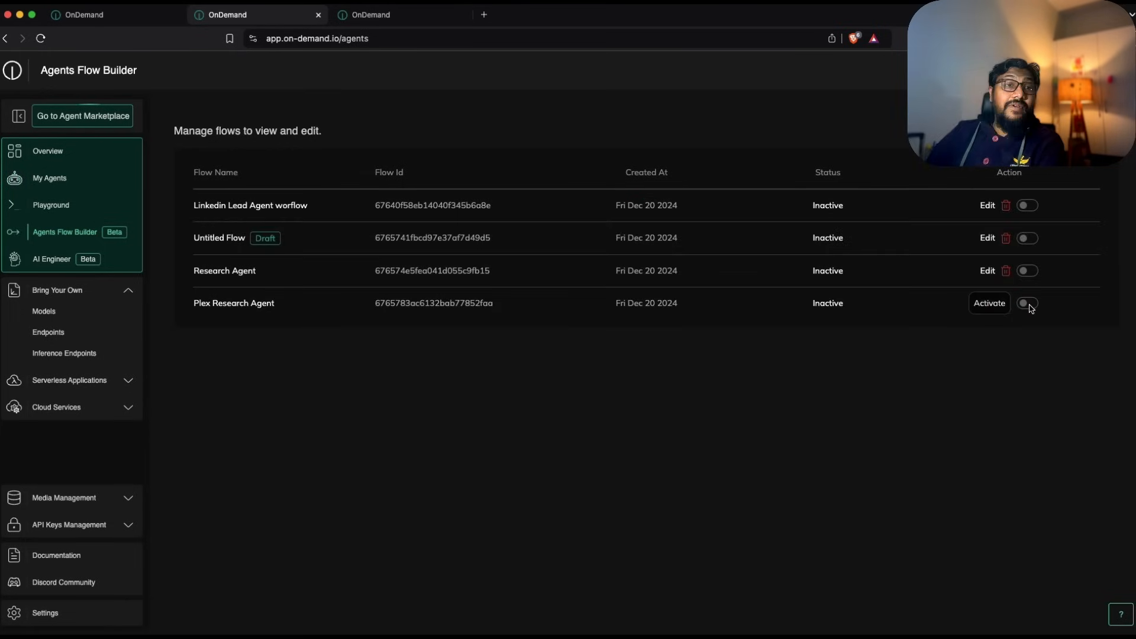